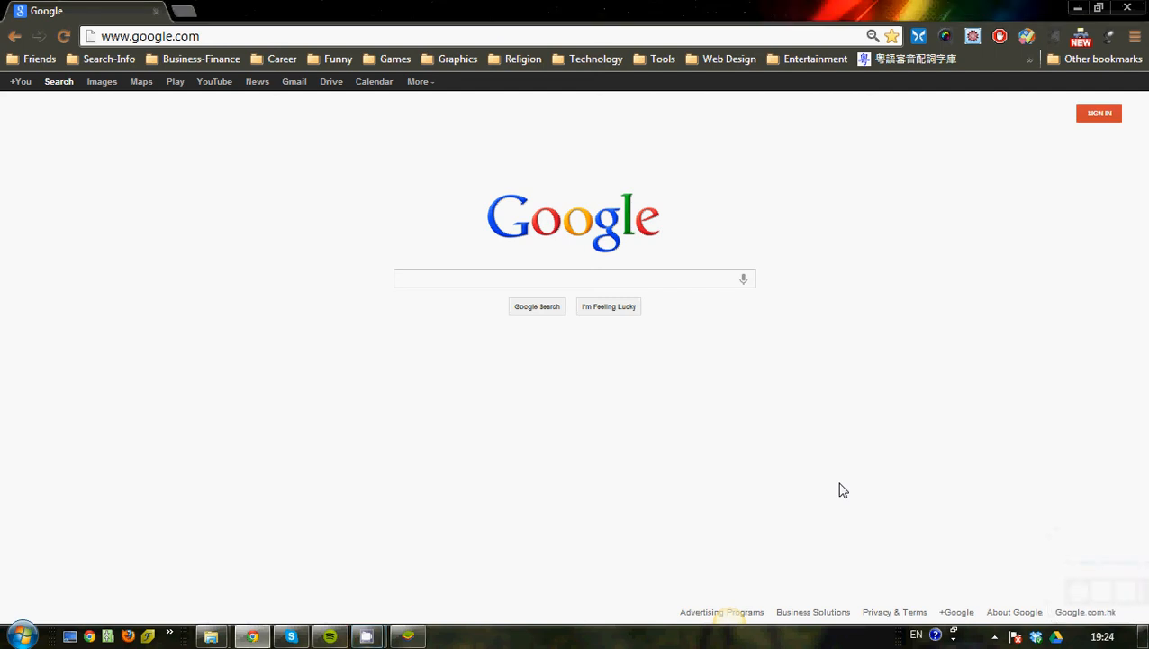
pyautogui.moveTo(628, 489)
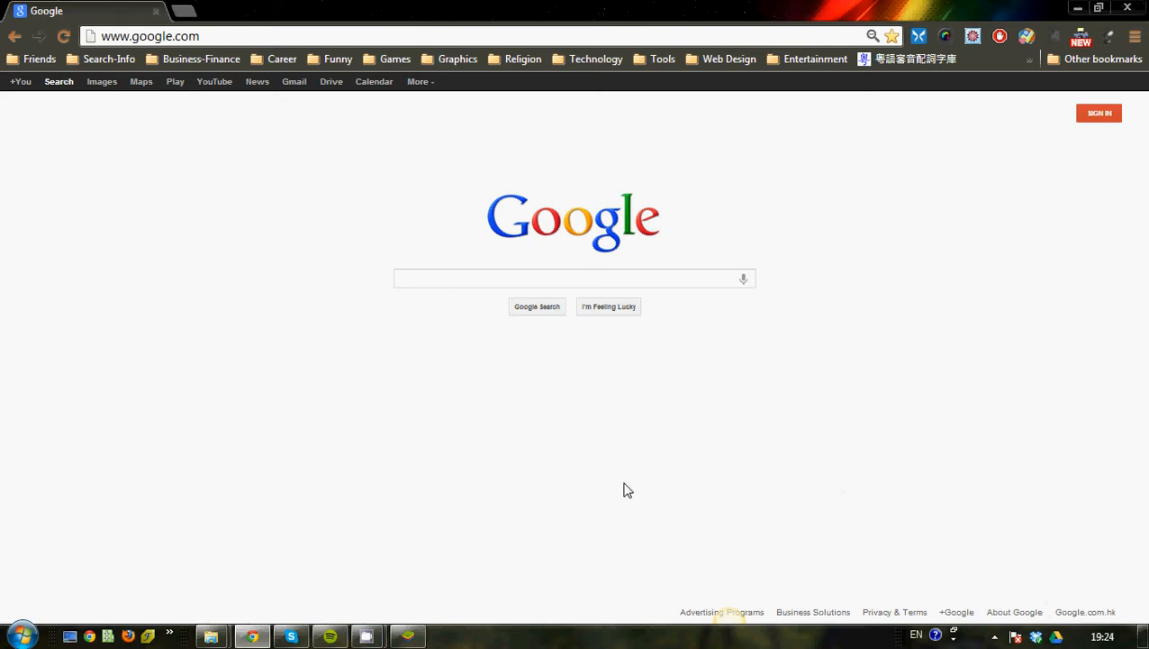
pyautogui.moveTo(534, 425)
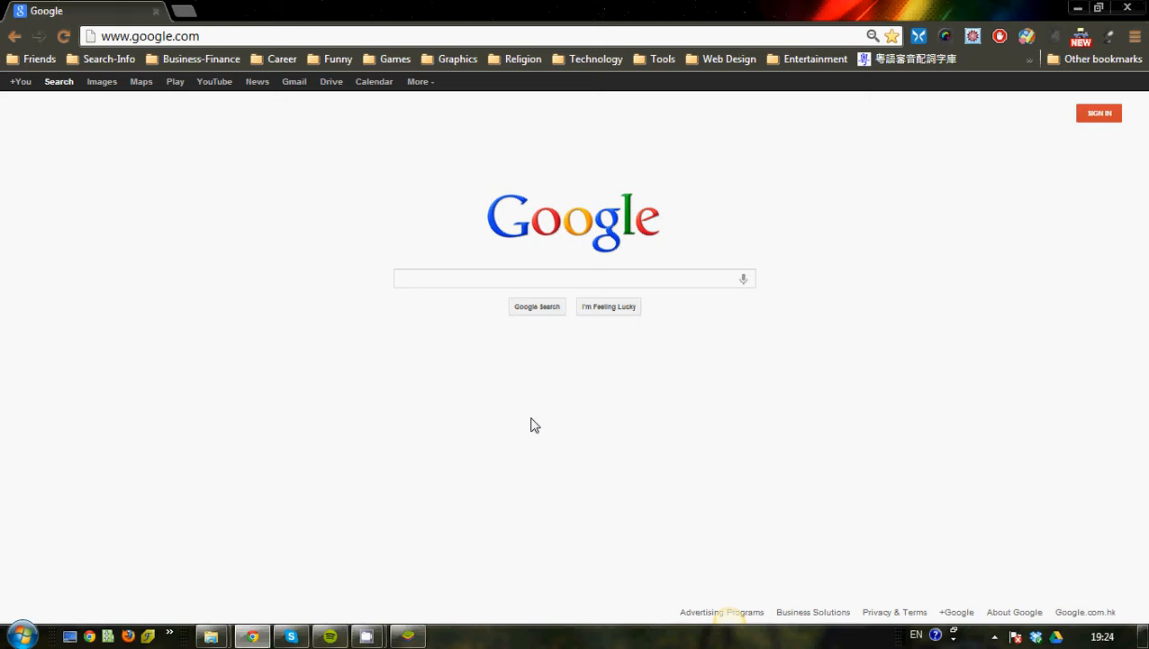
pyautogui.moveTo(707, 464)
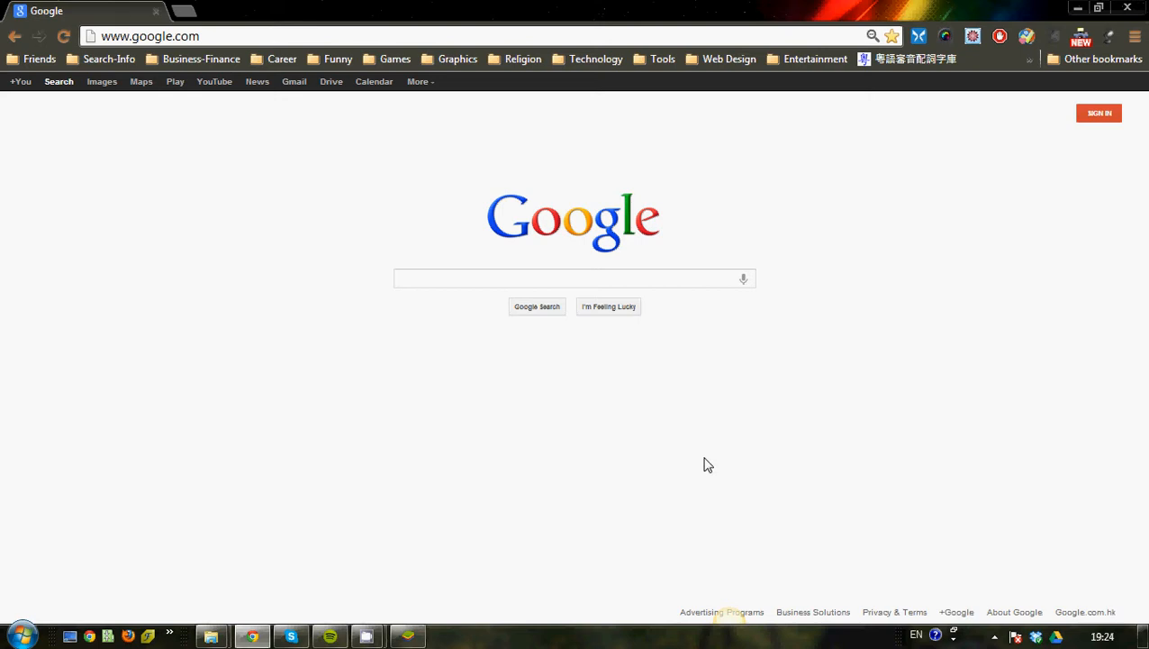
pyautogui.moveTo(146, 477)
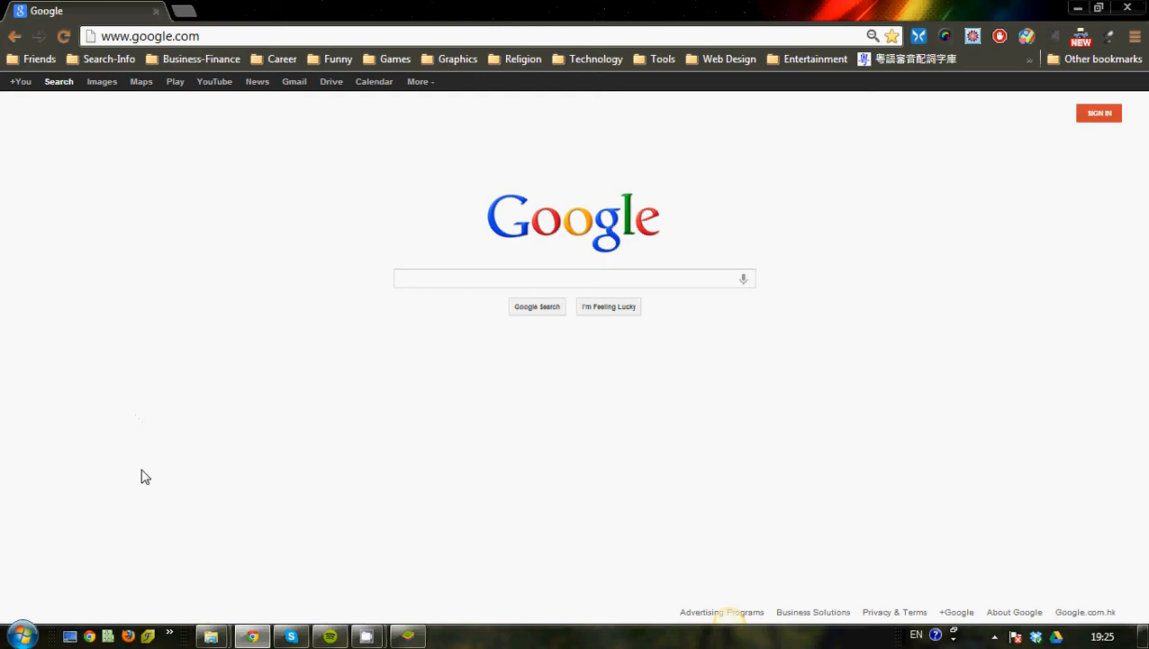
pyautogui.moveTo(785, 257)
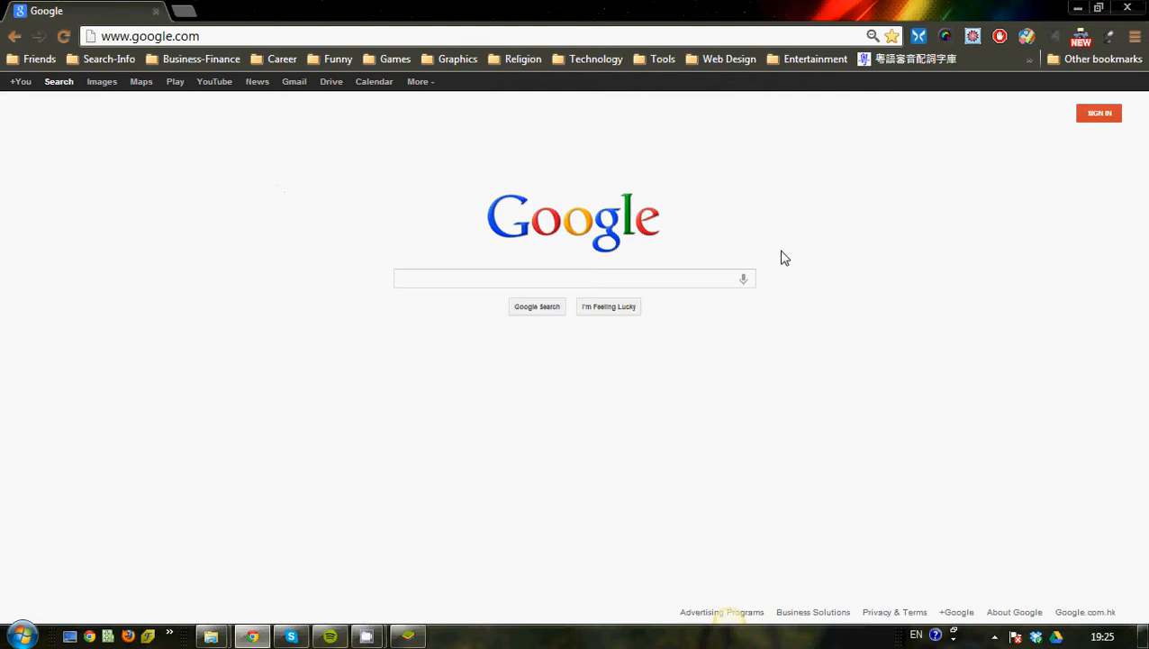
# Step: Search Google for 'bluestacks'
pyautogui.write('bluestacks')
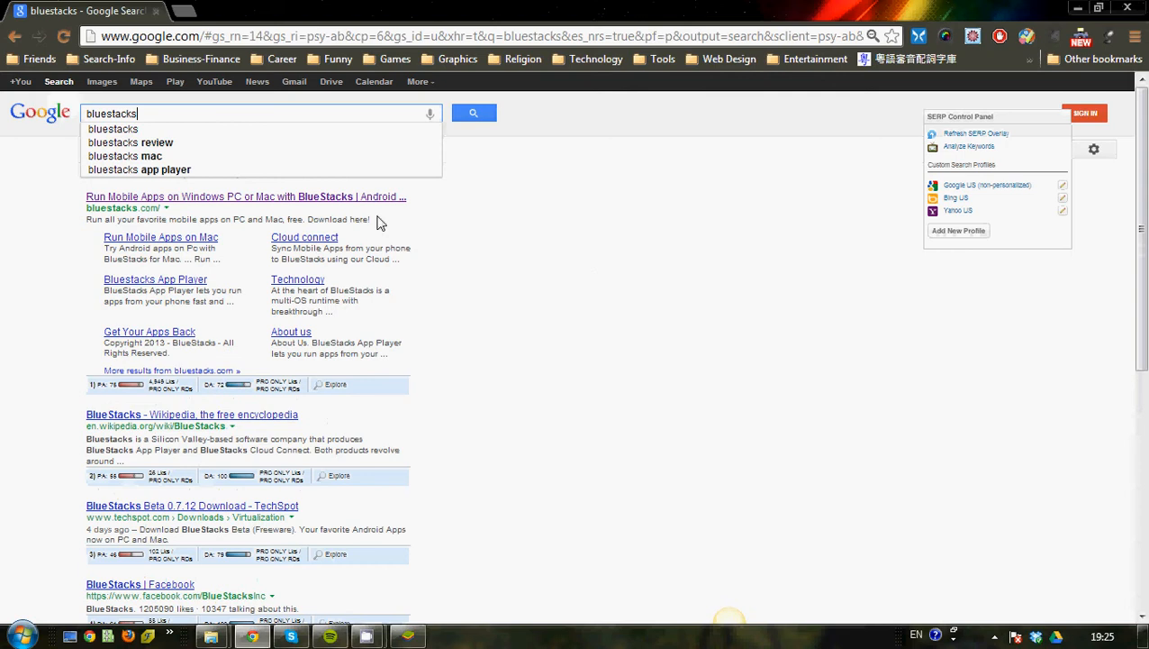
pyautogui.moveTo(122, 113)
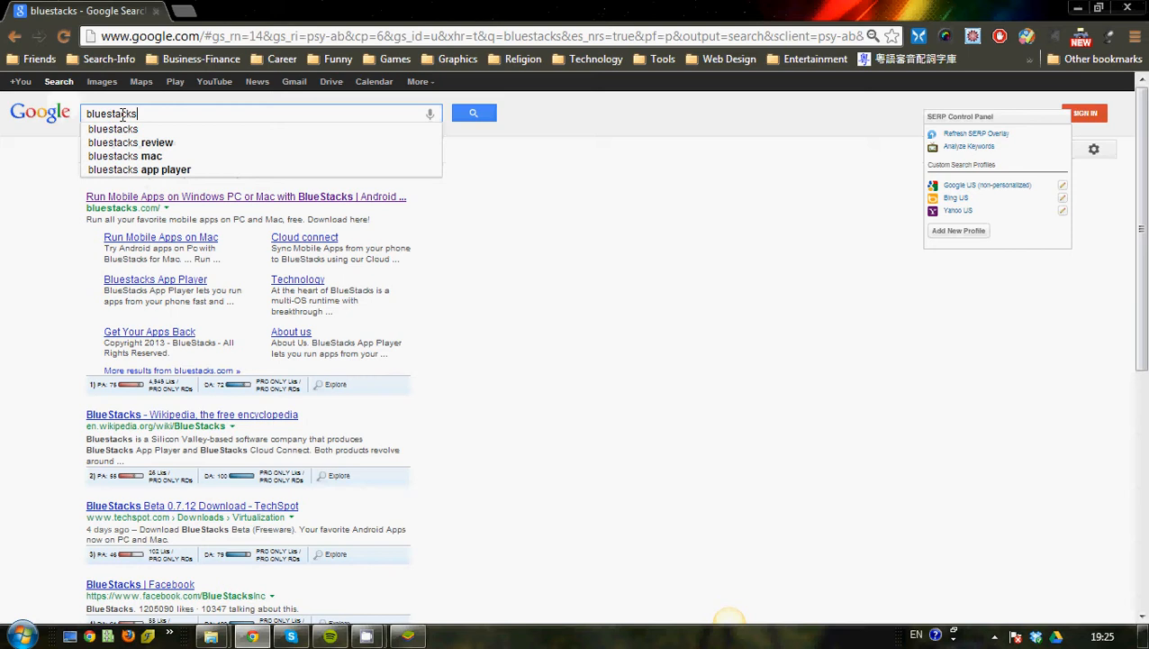
pyautogui.moveTo(201, 212)
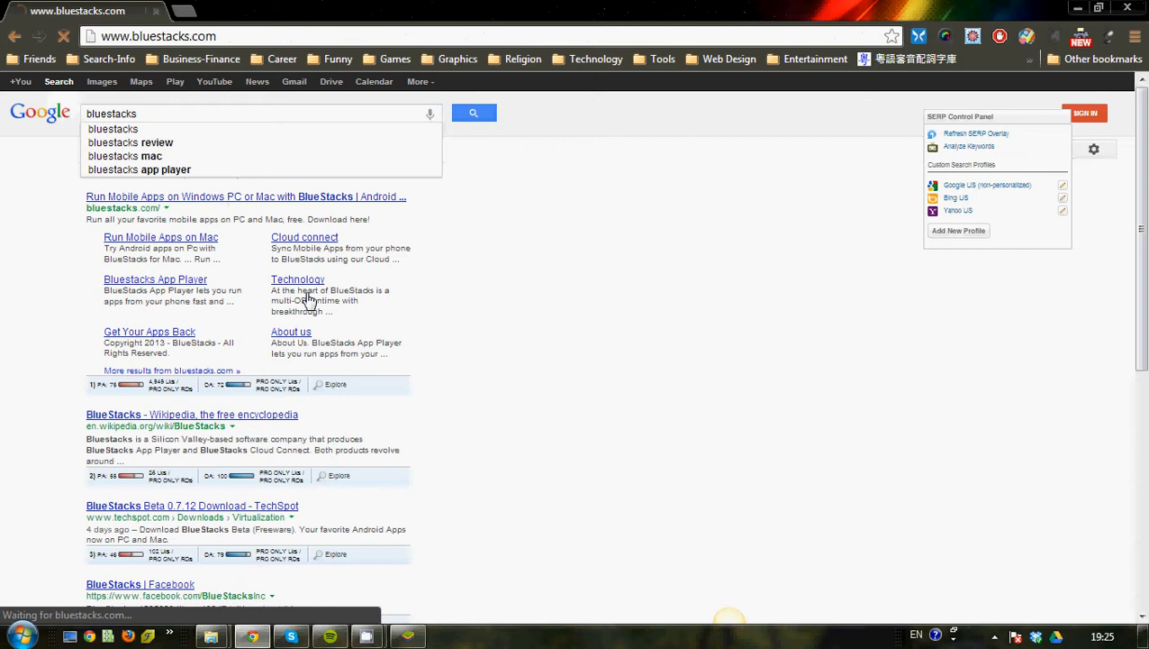
# Step: Open the bluestacks.com result to load the BlueStacks homepage
pyautogui.click(245, 196)
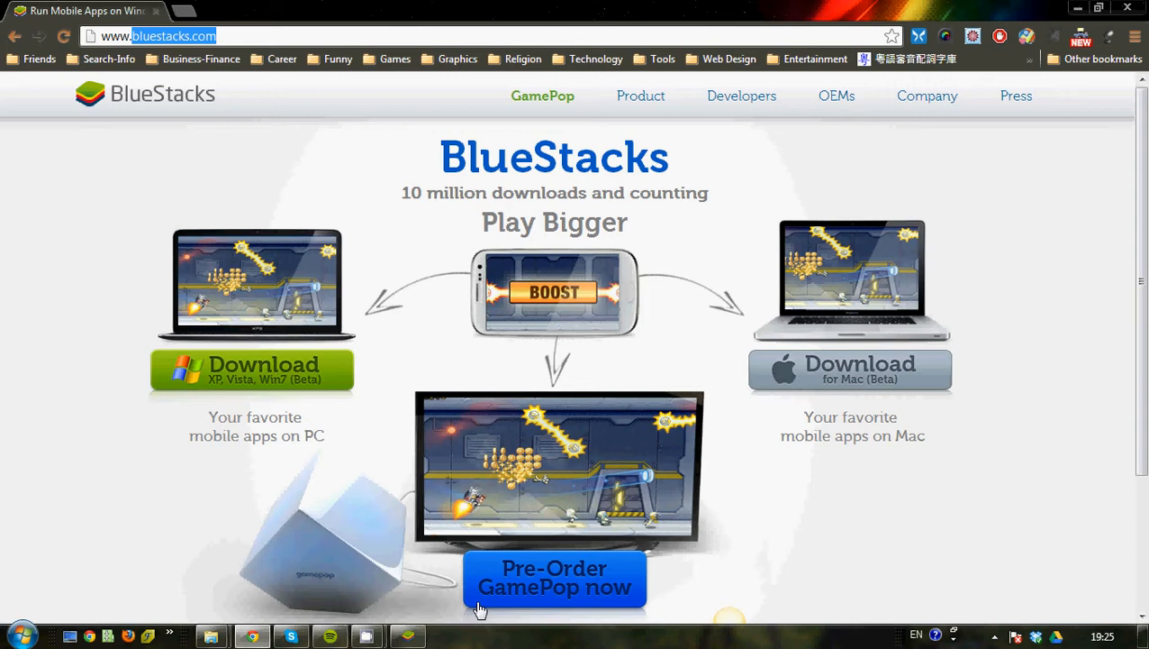
pyautogui.moveTo(311, 374)
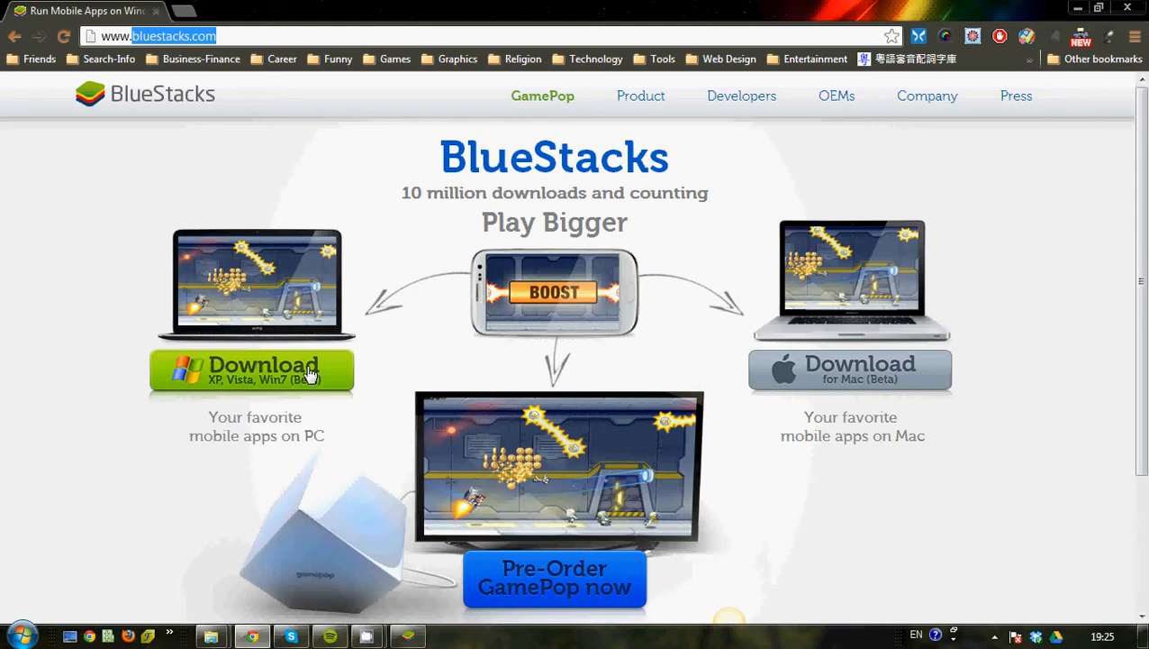
pyautogui.moveTo(320, 386)
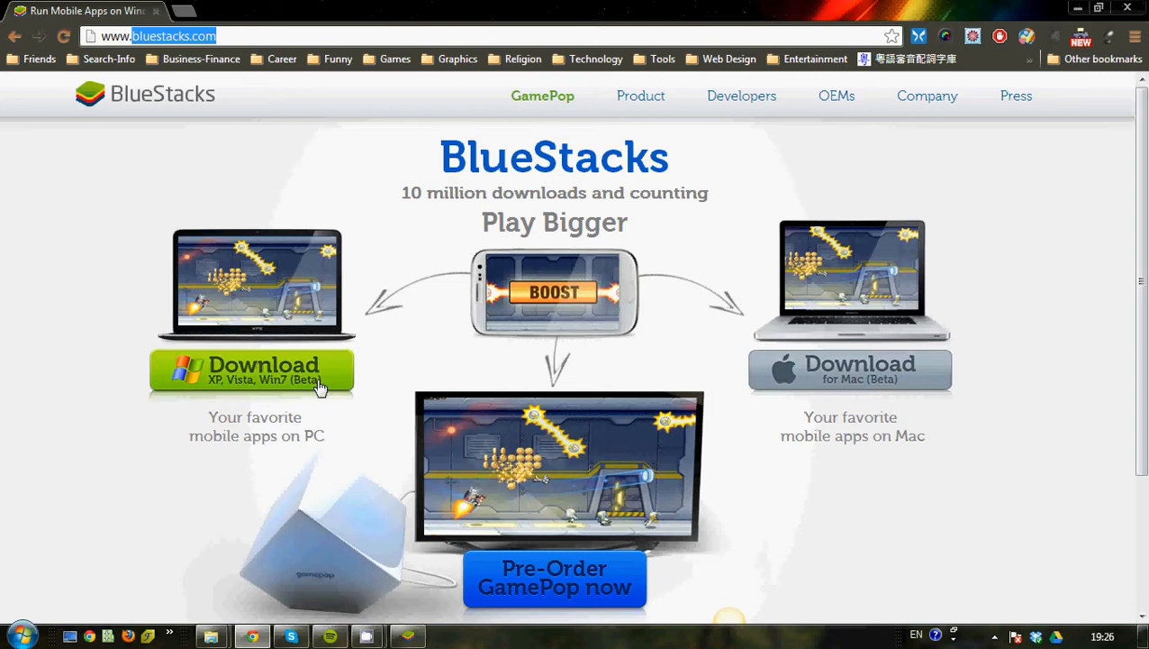
pyautogui.moveTo(284, 388)
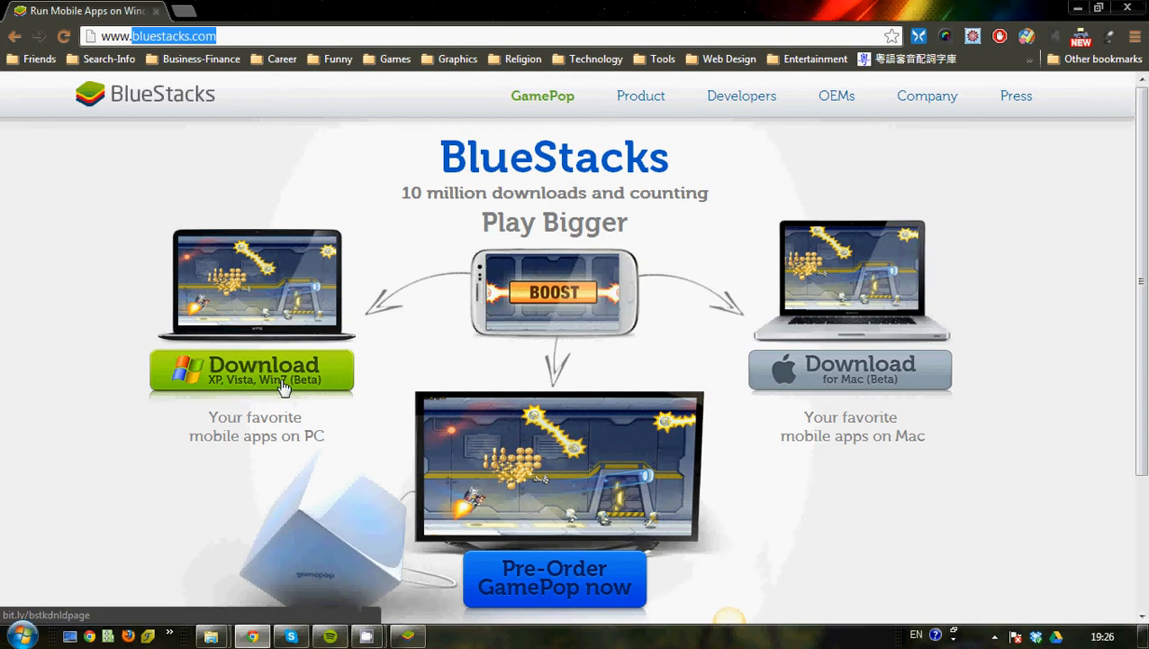
pyautogui.moveTo(296, 407)
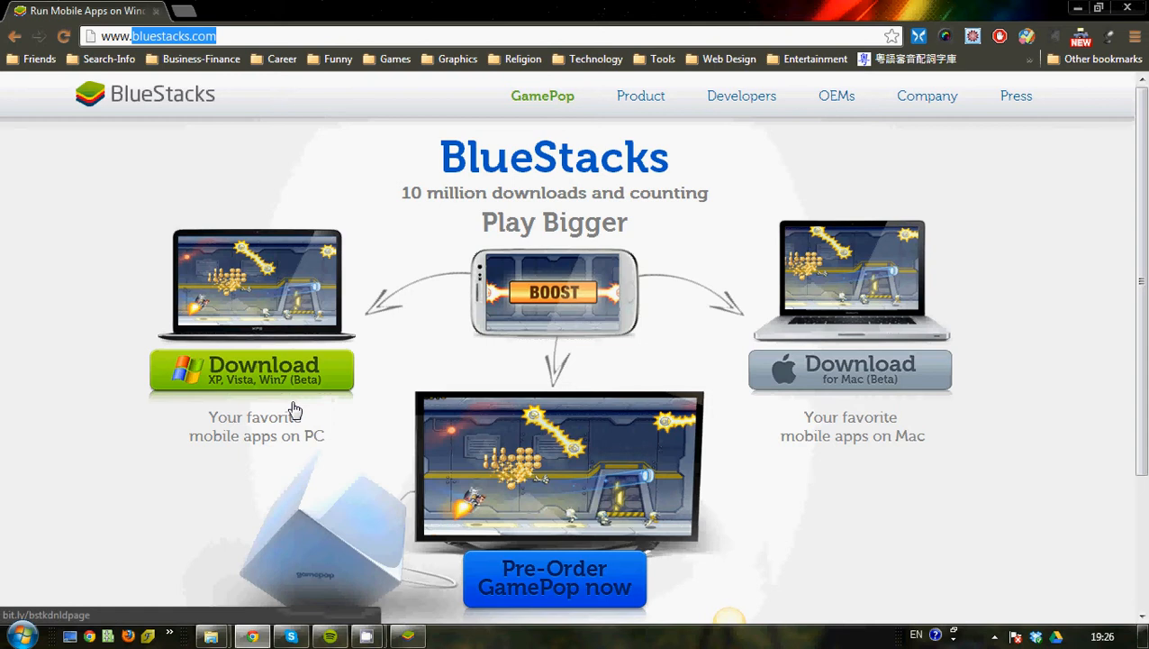
pyautogui.moveTo(300, 372)
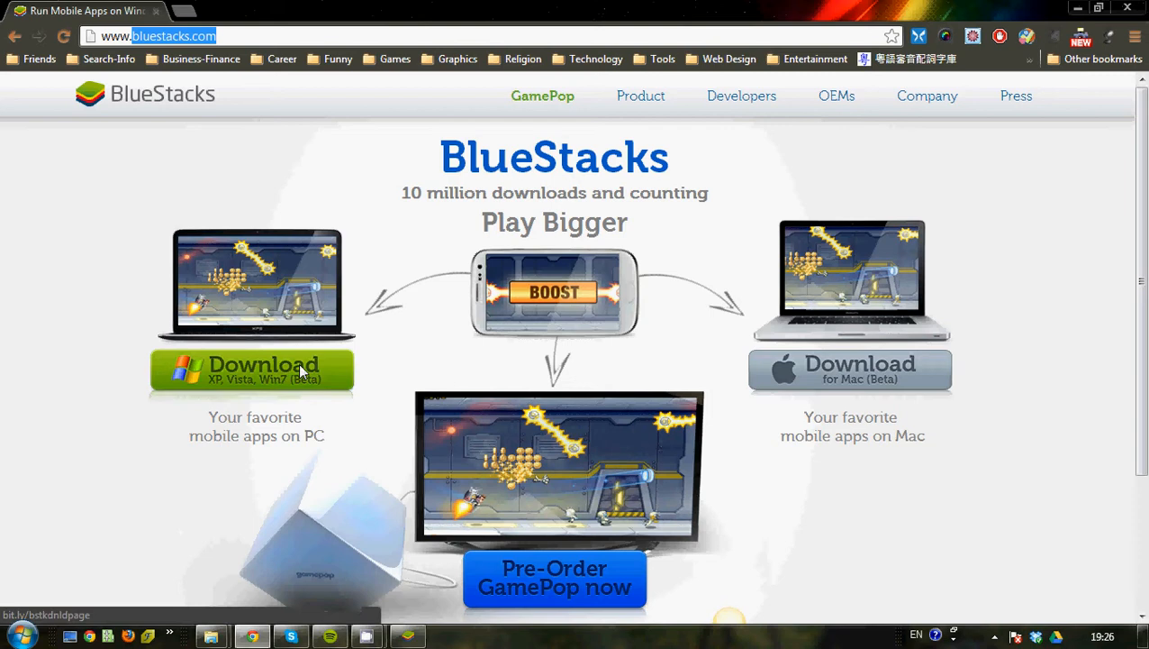
pyautogui.moveTo(793, 401)
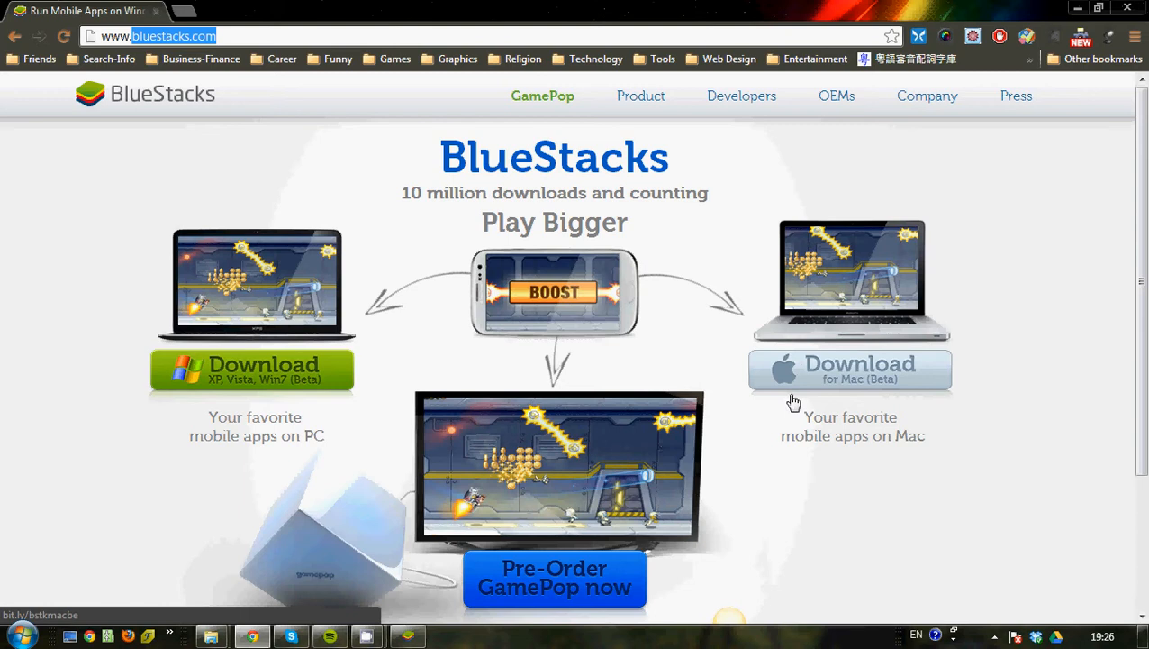
pyautogui.moveTo(216, 484)
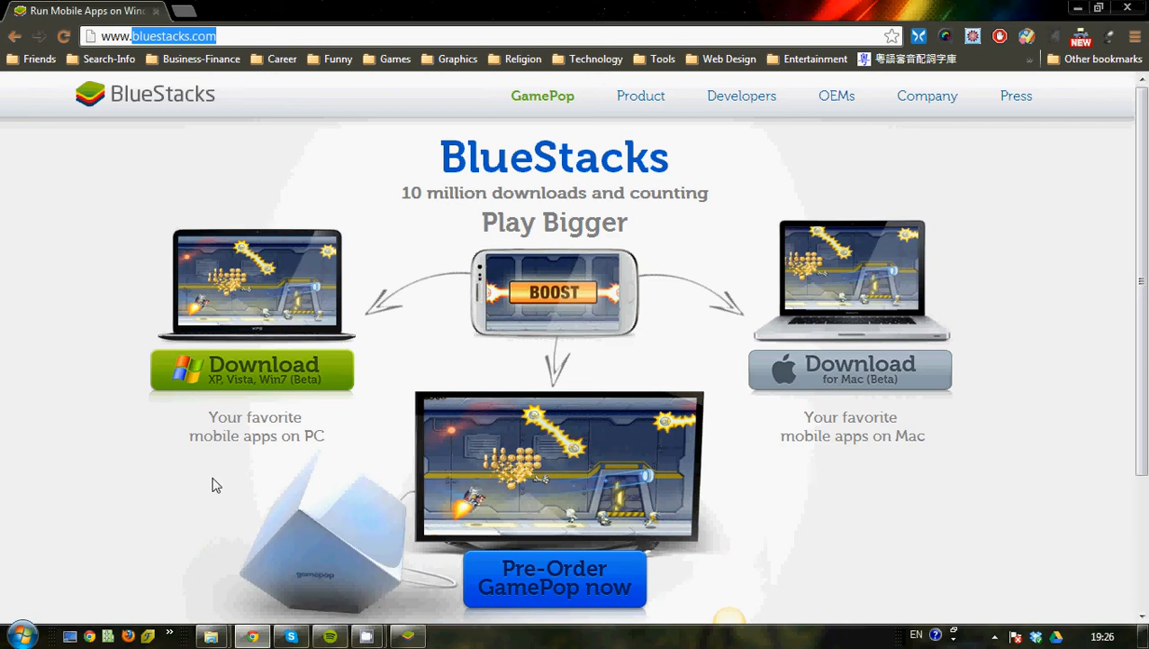
pyautogui.moveTo(394, 623)
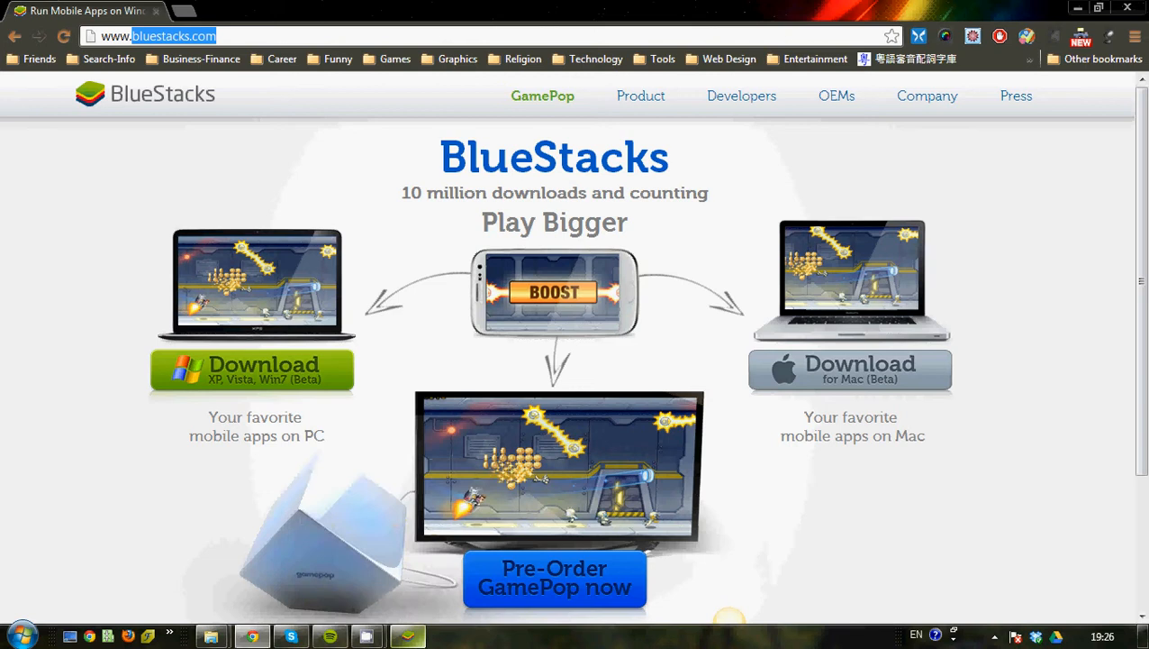
# Step: Launch BlueStacks App Player from the taskbar and switch it to full screen with F11
pyautogui.click(18, 635)
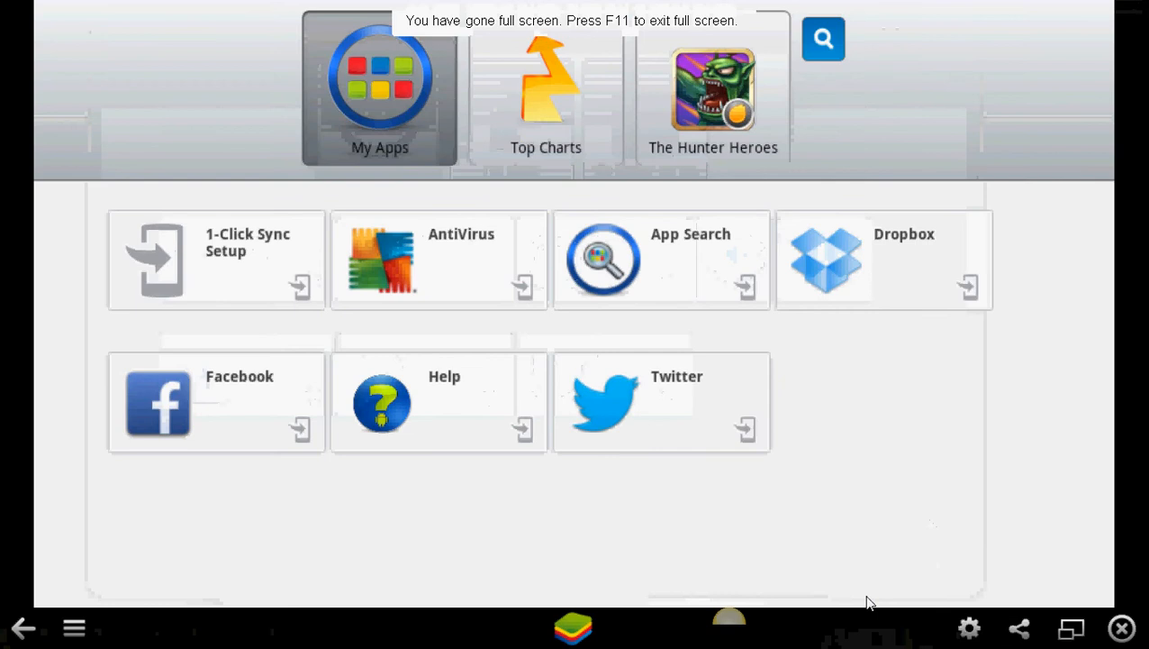
pyautogui.press('F11')
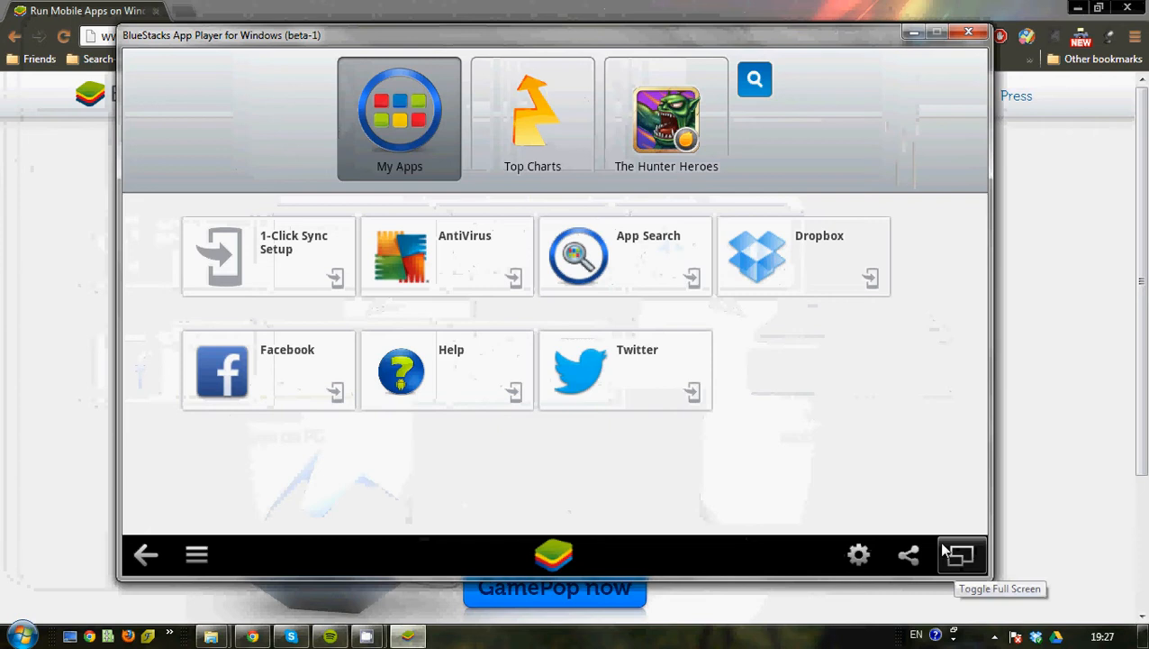
pyautogui.moveTo(721, 371)
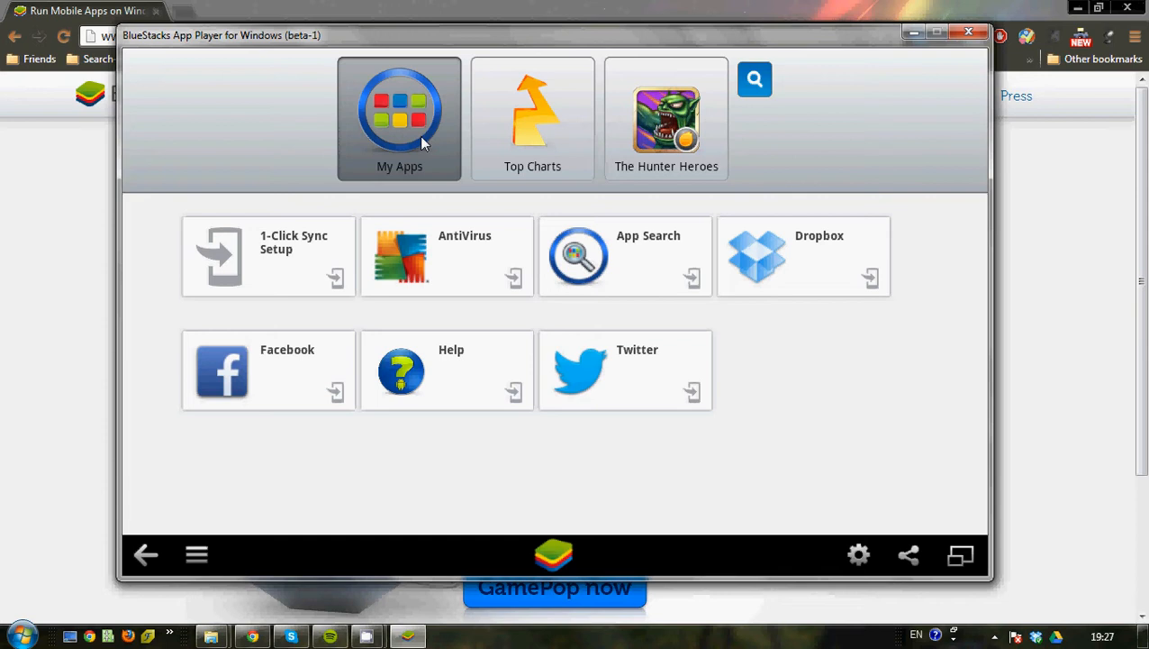
pyautogui.moveTo(805, 284)
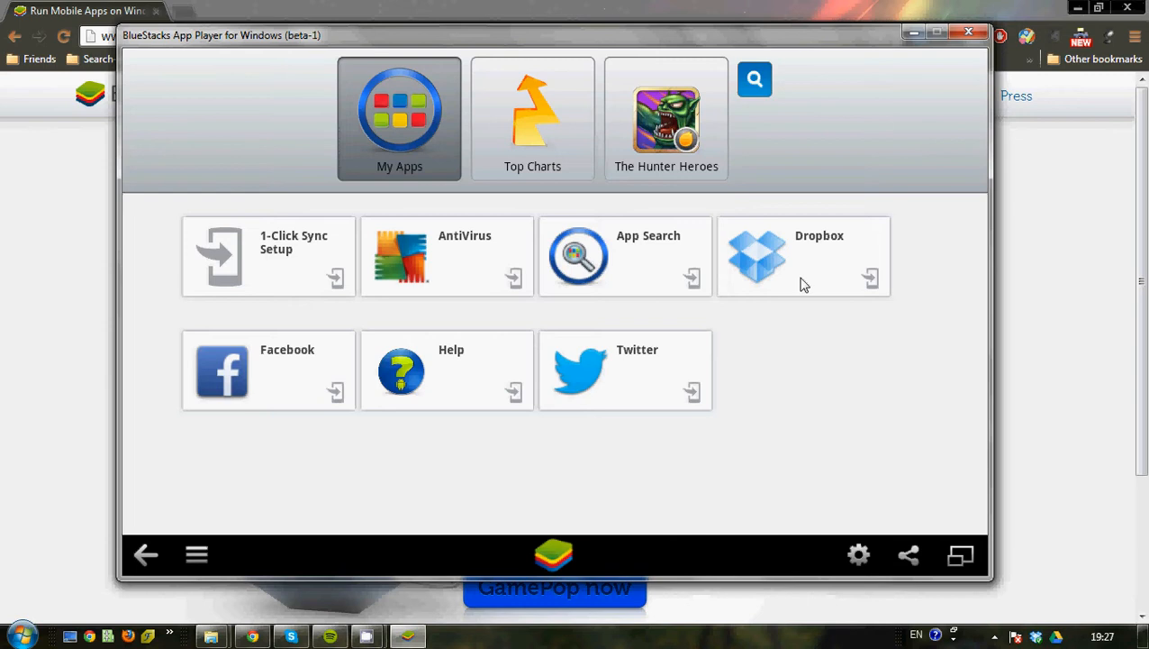
pyautogui.moveTo(425, 243)
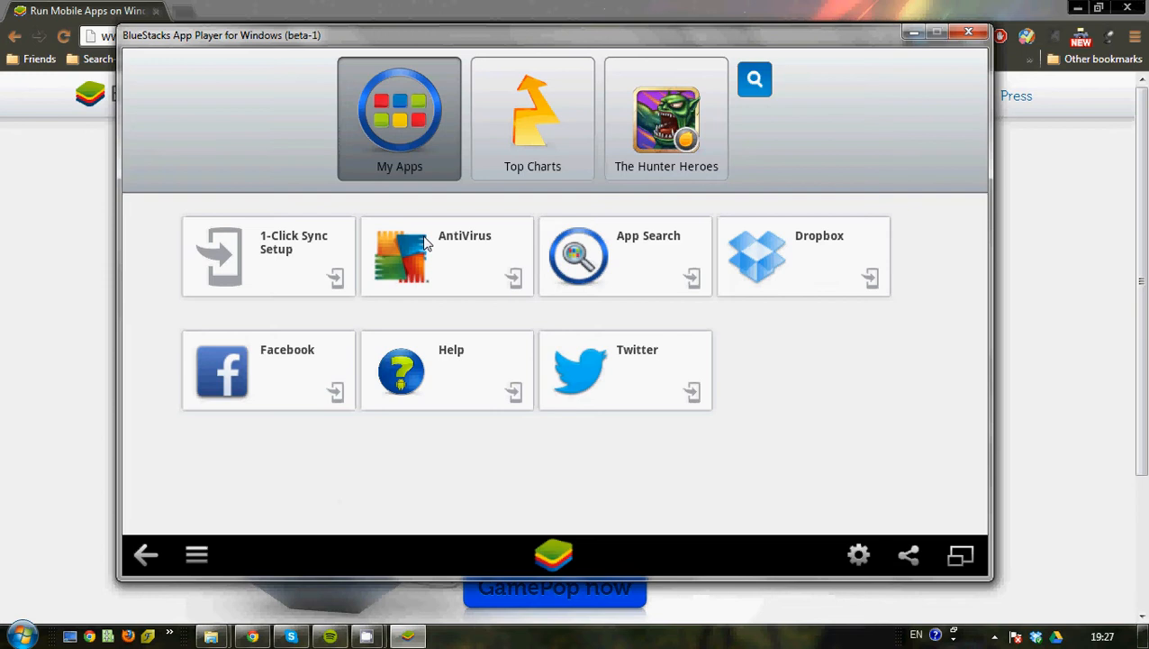
pyautogui.moveTo(340, 283)
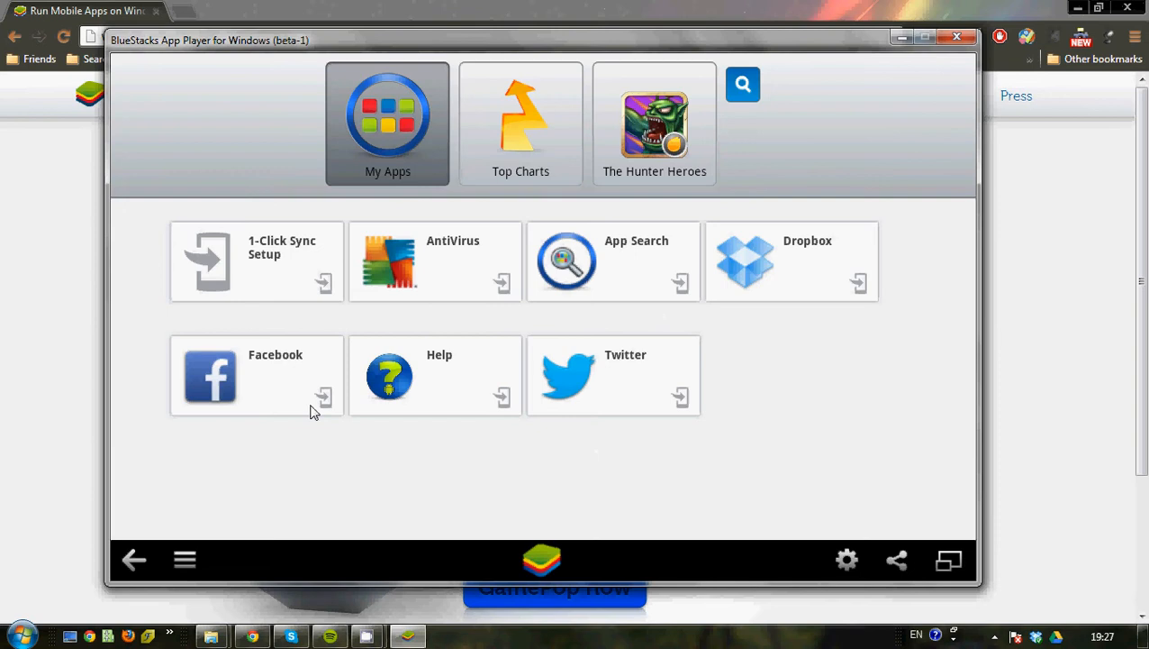
pyautogui.moveTo(701, 456)
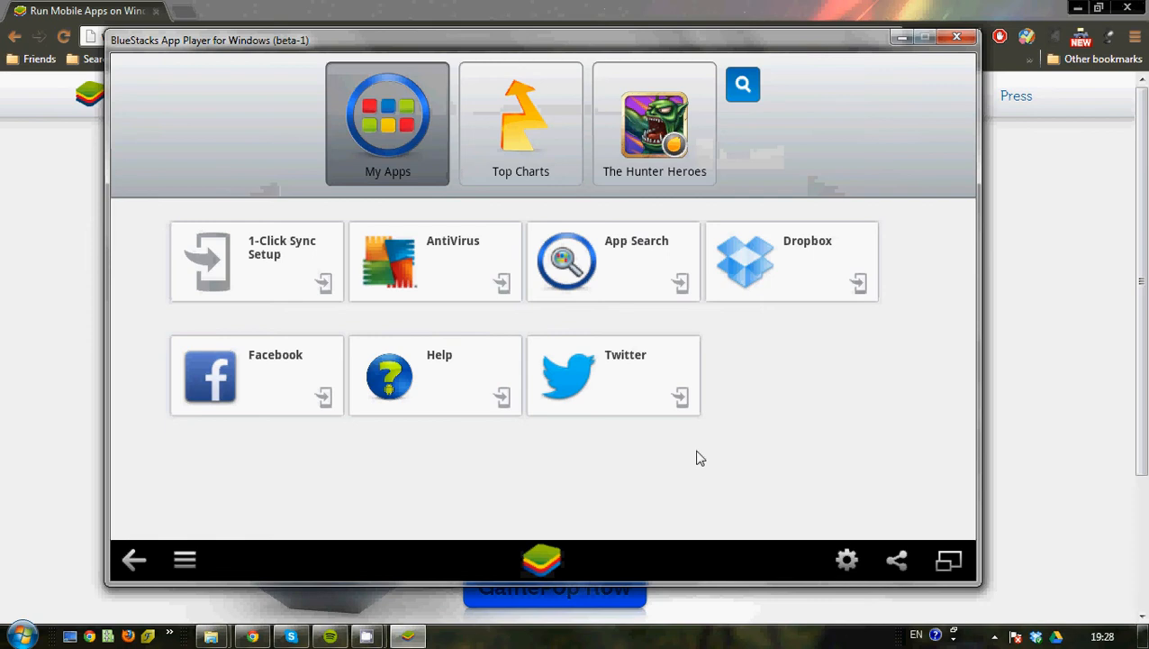
pyautogui.moveTo(848, 559)
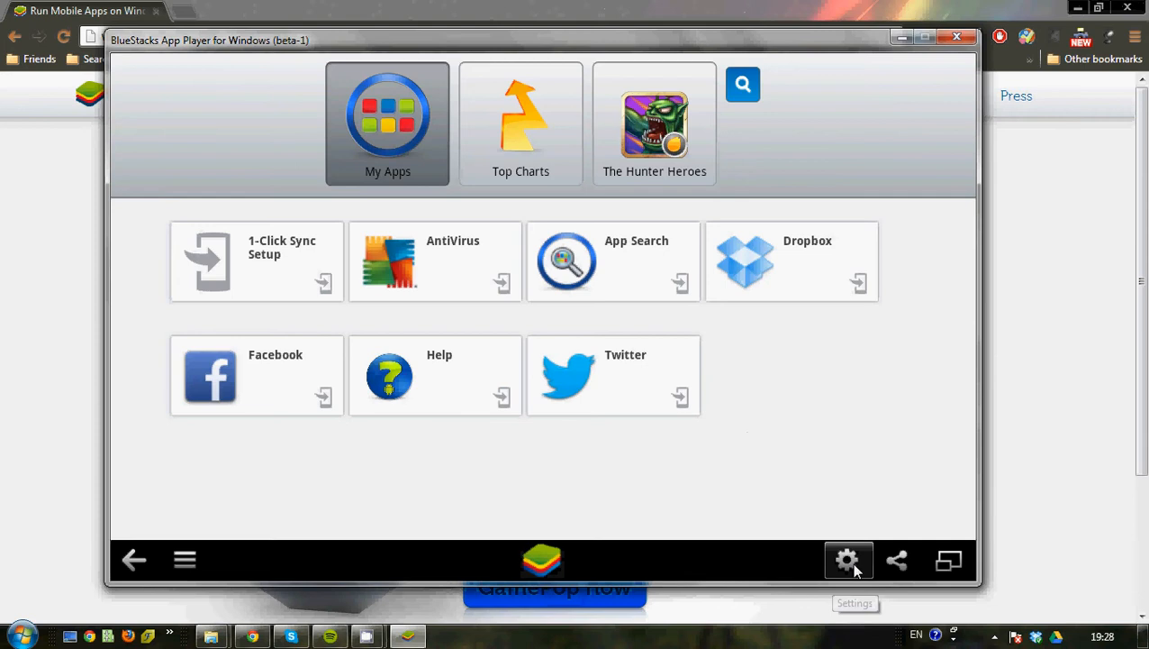
pyautogui.moveTo(948, 559)
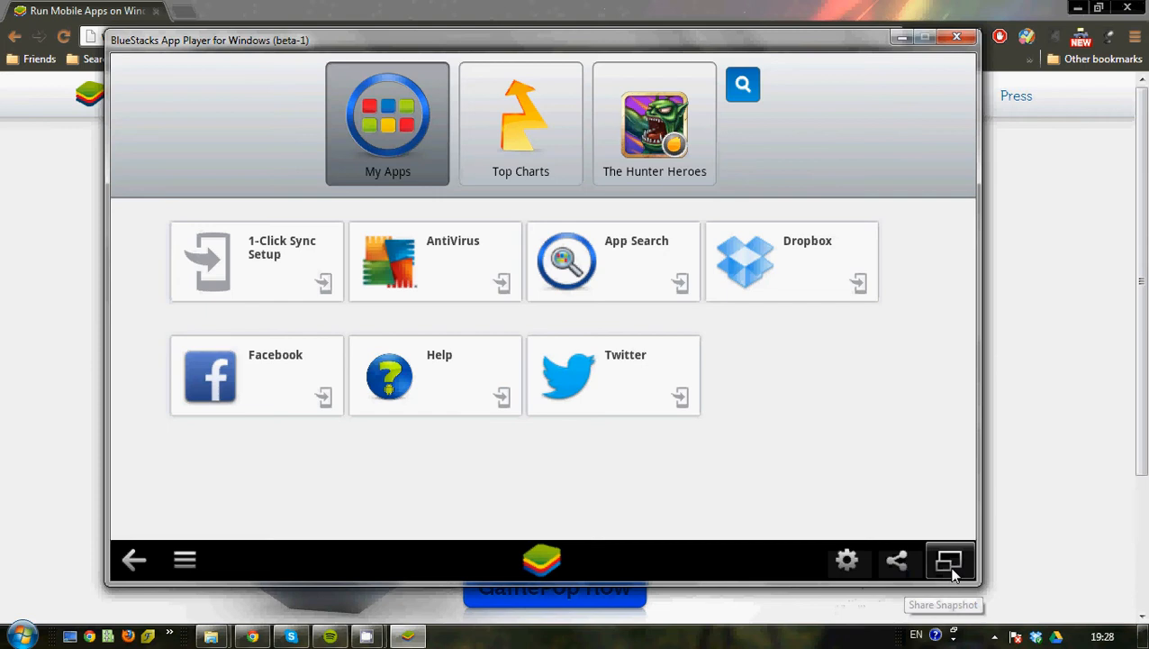
pyautogui.moveTo(185, 559)
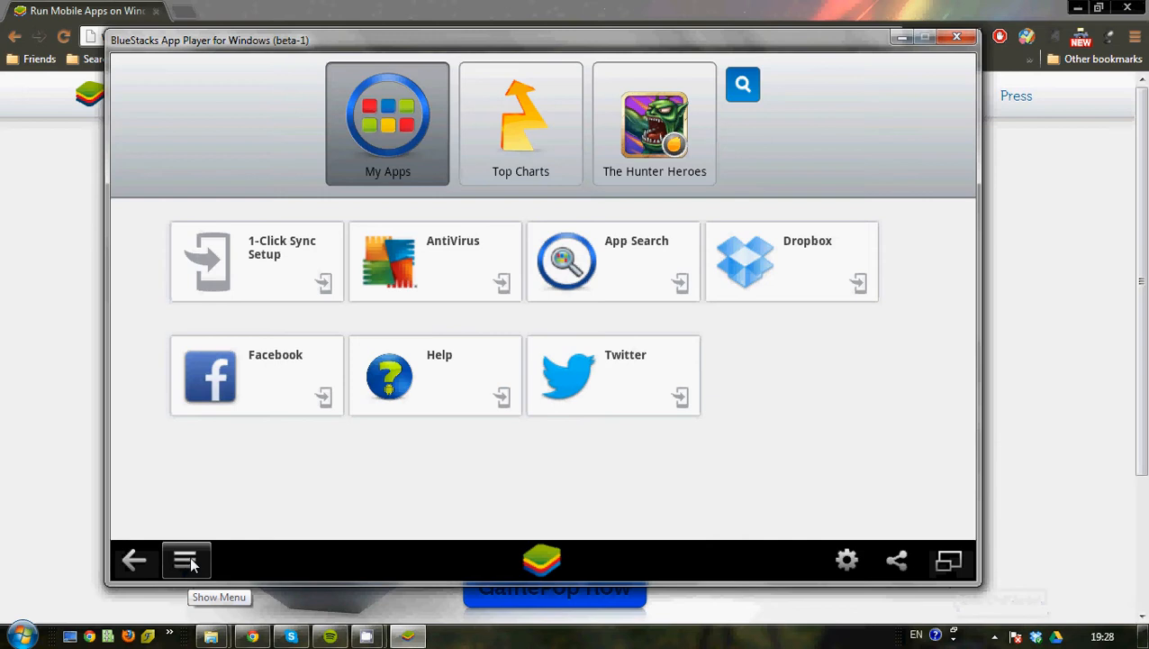
pyautogui.moveTo(135, 559)
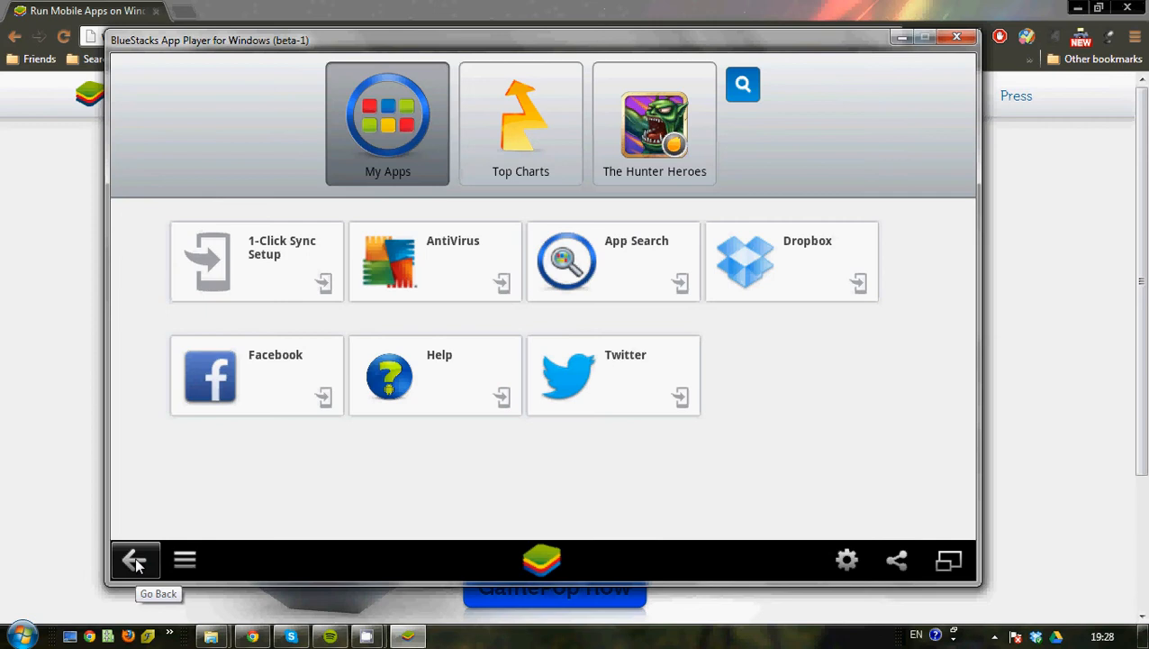
pyautogui.moveTo(261, 442)
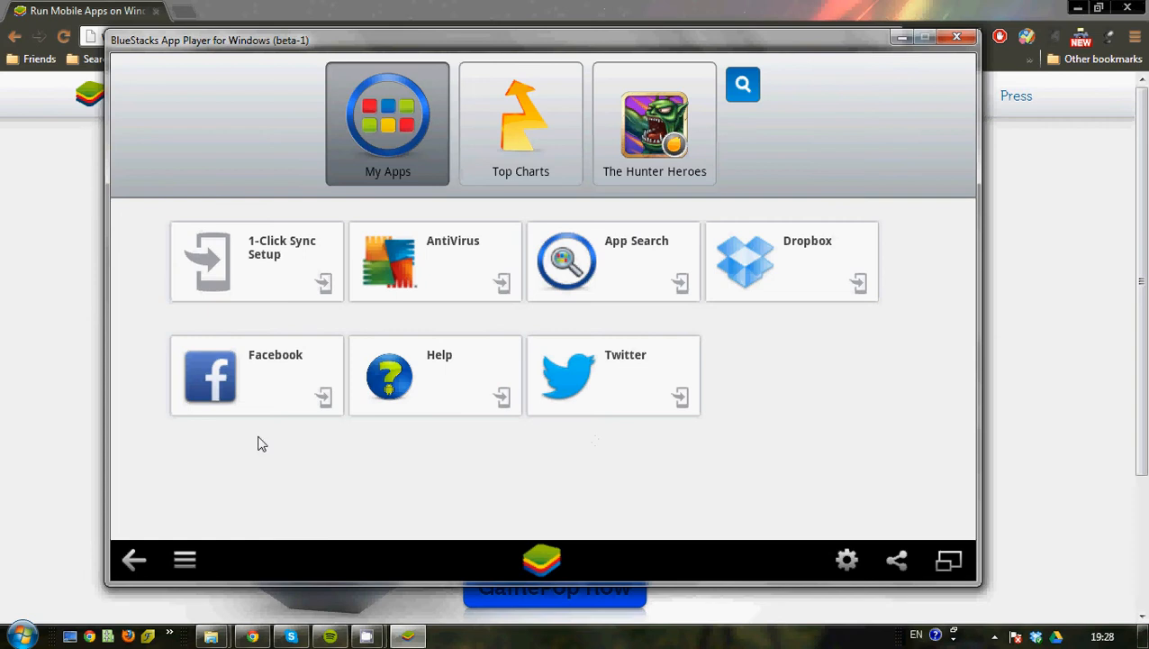
pyautogui.moveTo(775, 296)
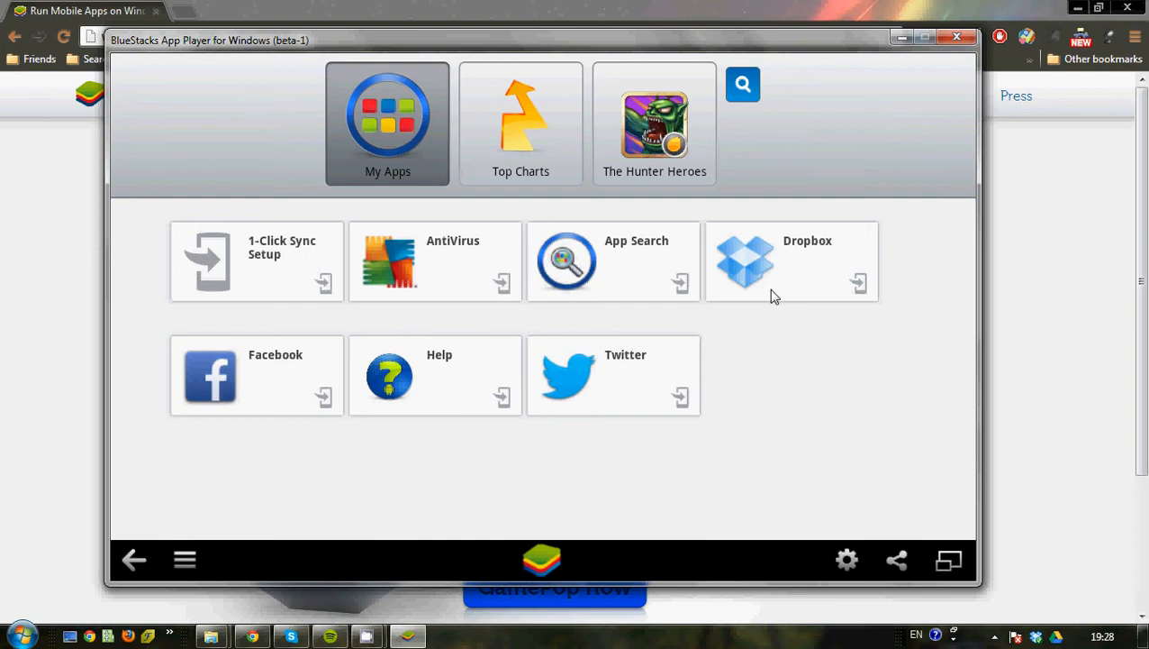
pyautogui.moveTo(621, 327)
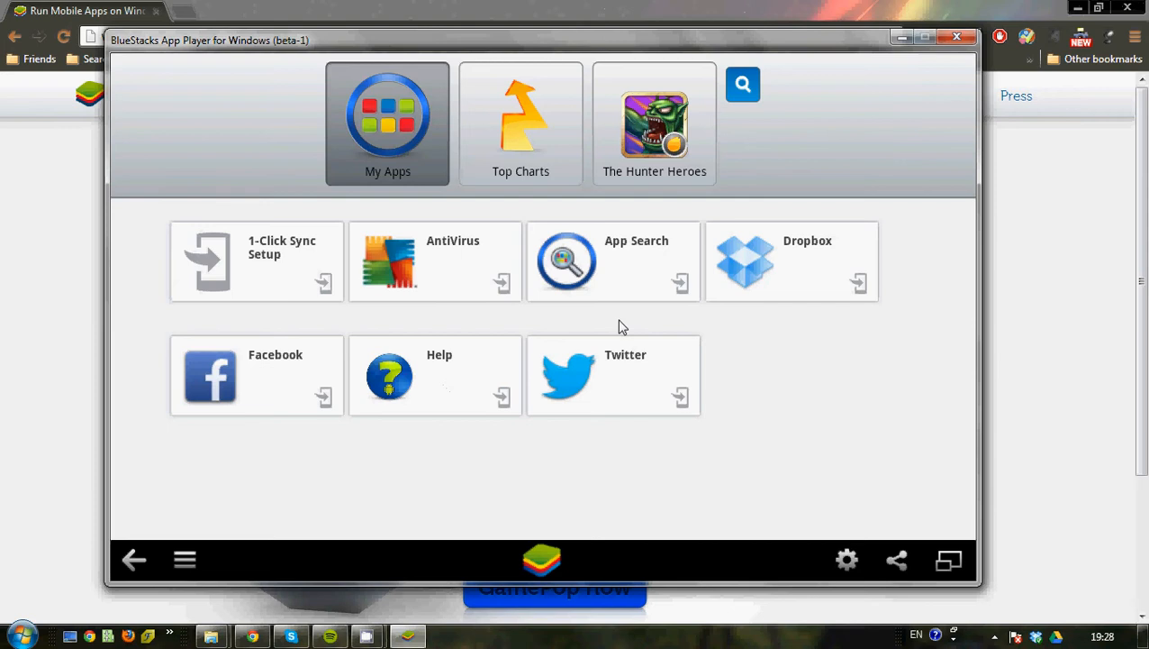
pyautogui.moveTo(733, 465)
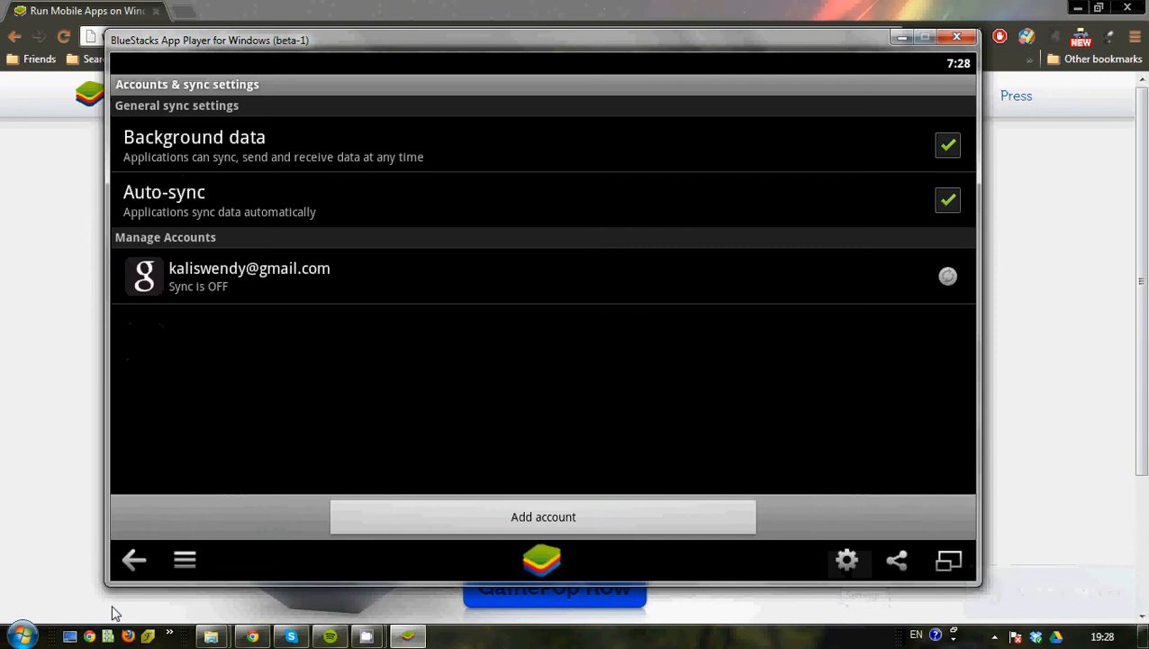
# Step: From the main Settings list, open Accounts & sync
pyautogui.click(133, 559)
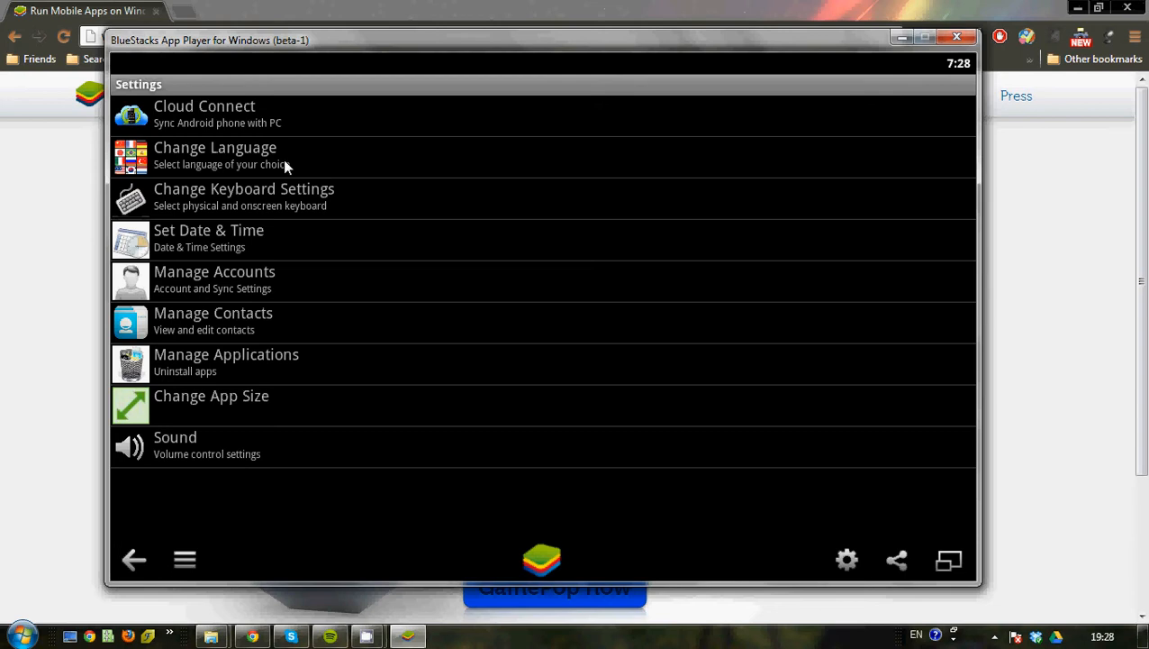
pyautogui.moveTo(217, 507)
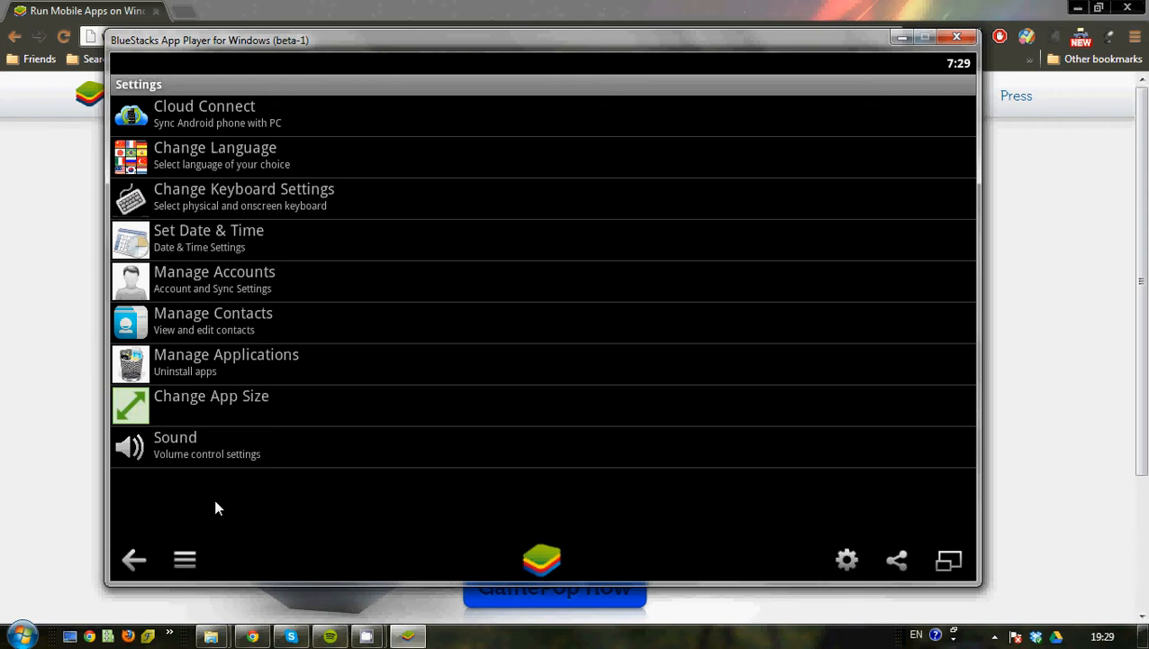
pyautogui.moveTo(177, 300)
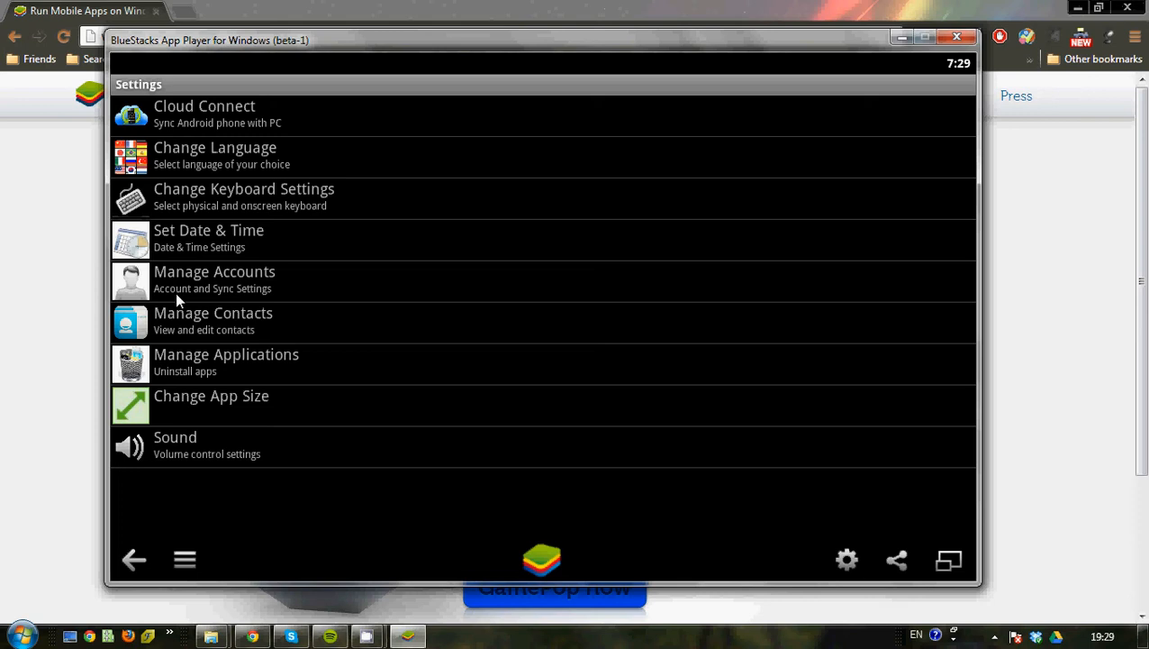
pyautogui.click(215, 279)
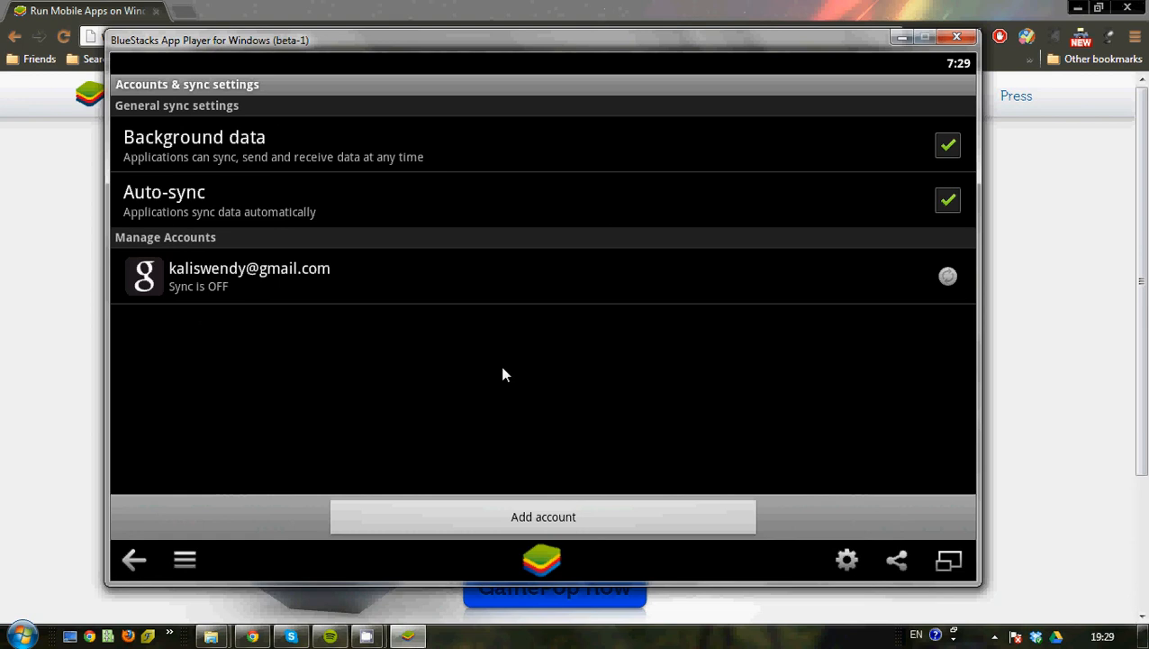
# Step: Begin adding an existing Google account through Add account, Google, Next and Sign in
pyautogui.click(543, 516)
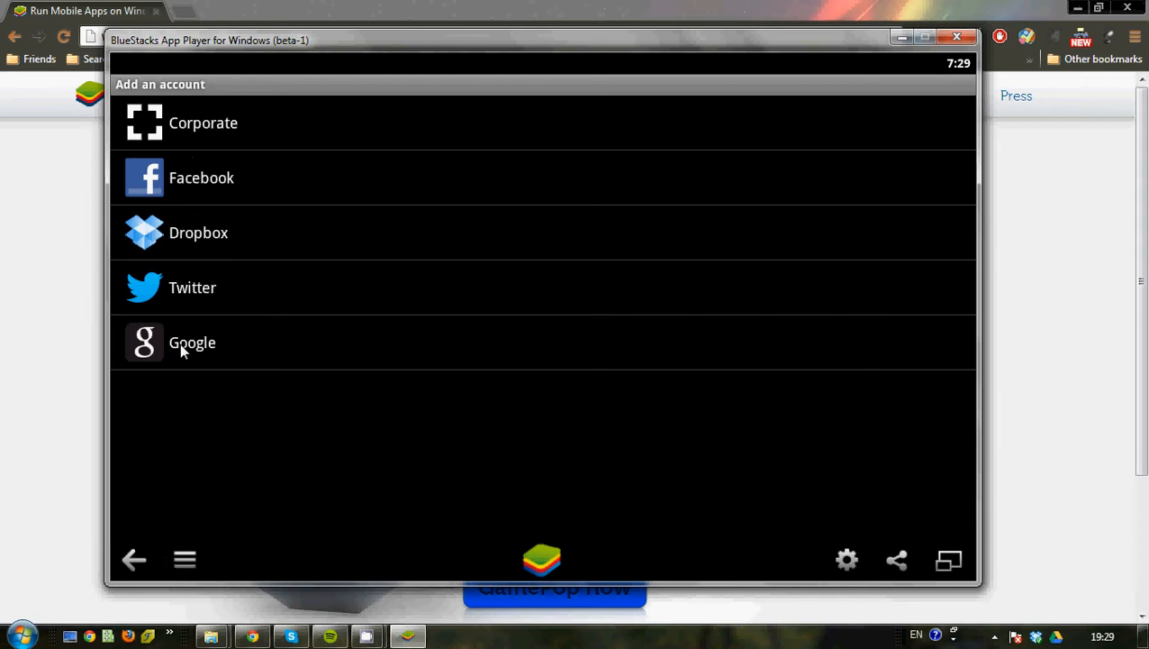
pyautogui.moveTo(502, 524)
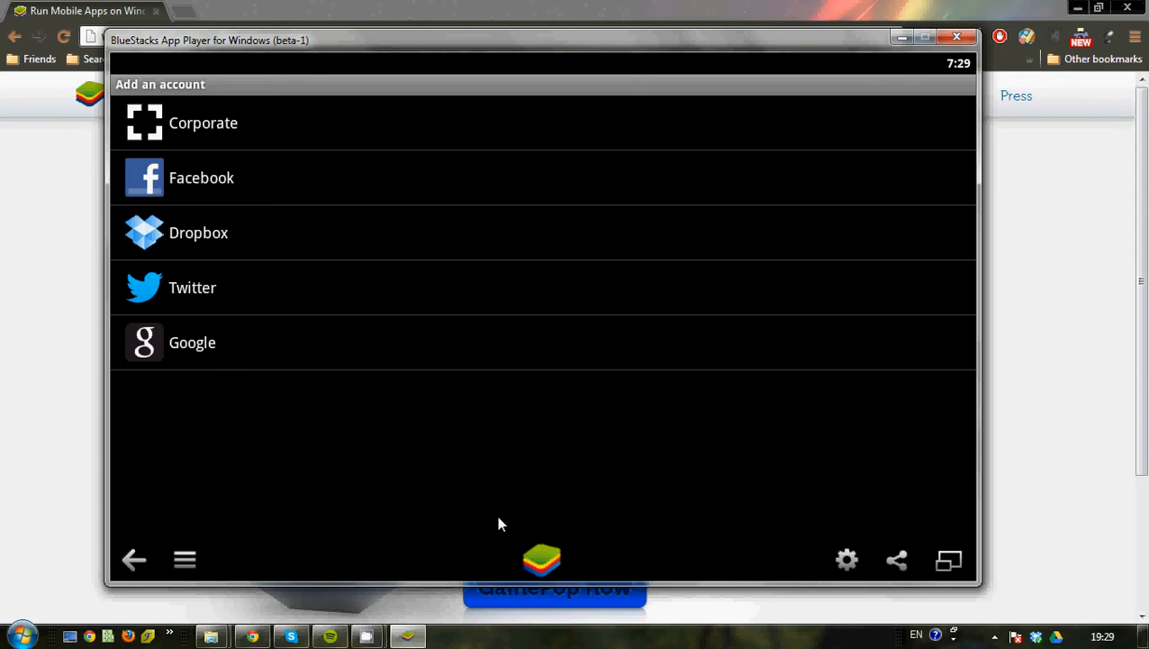
pyautogui.moveTo(215, 351)
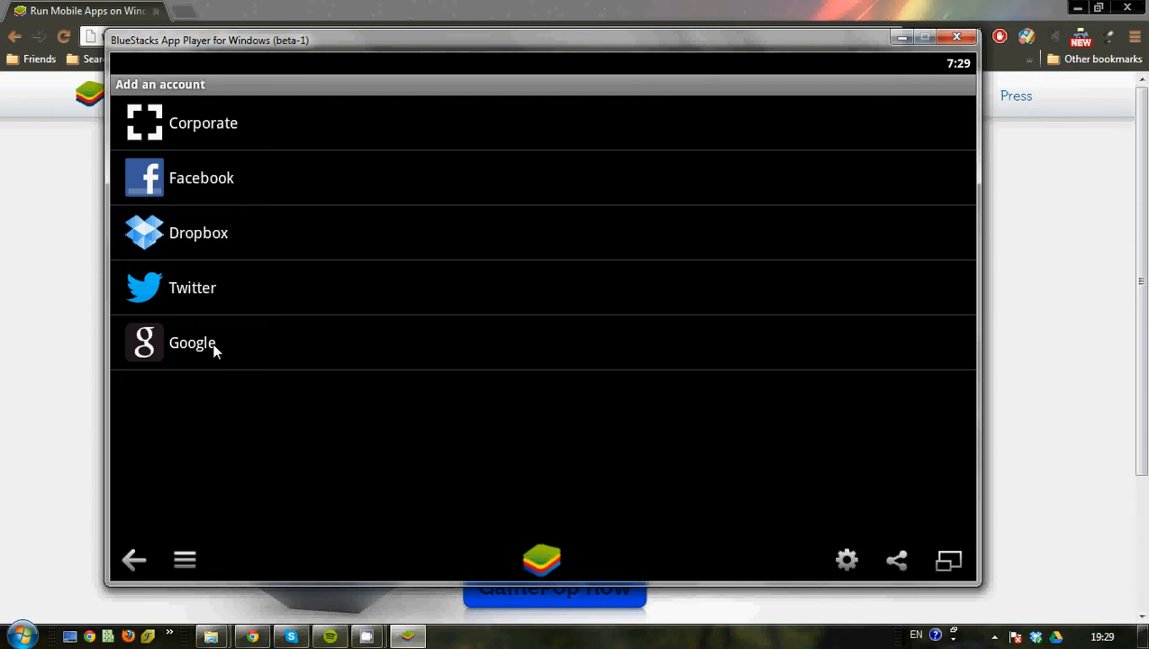
pyautogui.click(192, 342)
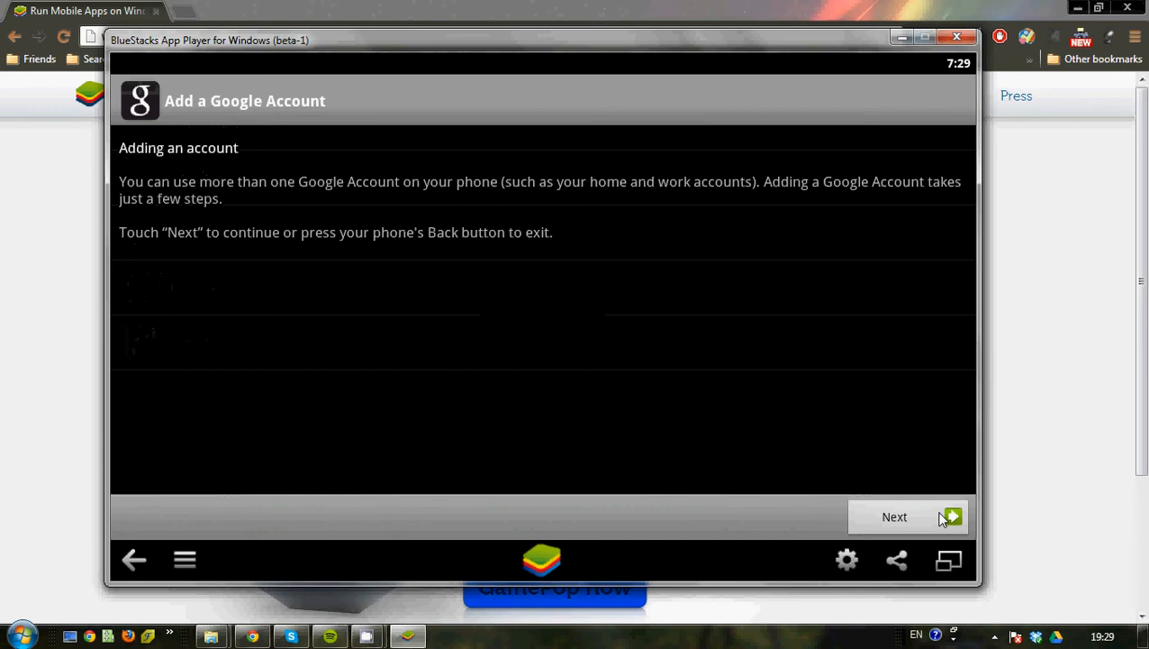
pyautogui.click(895, 516)
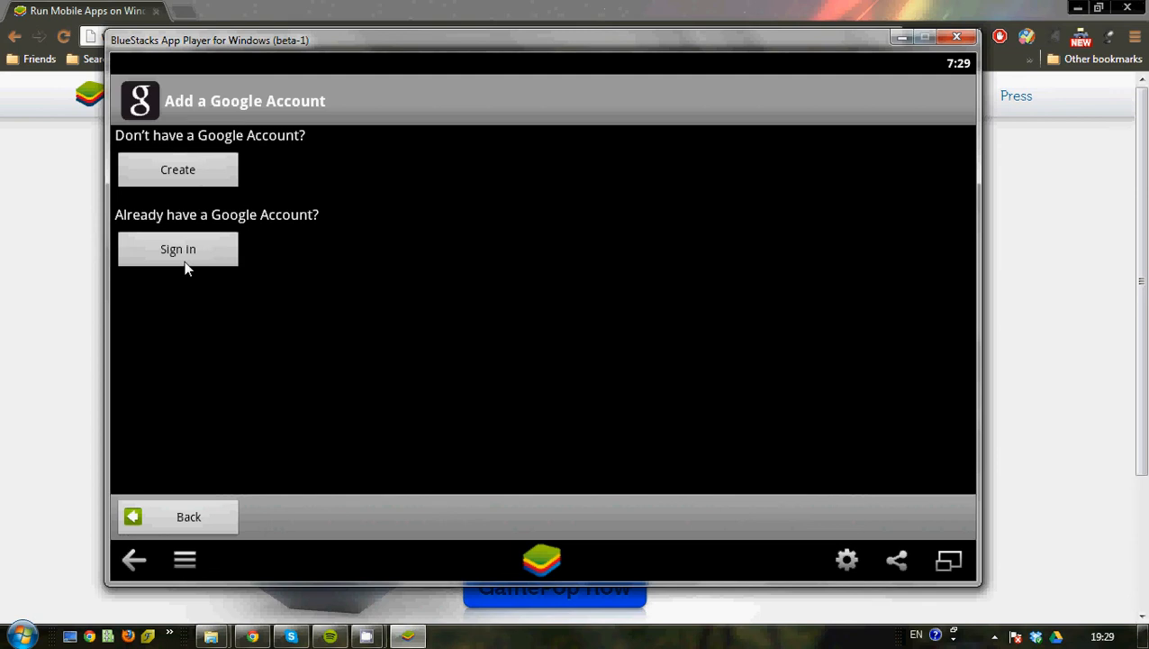
pyautogui.click(177, 248)
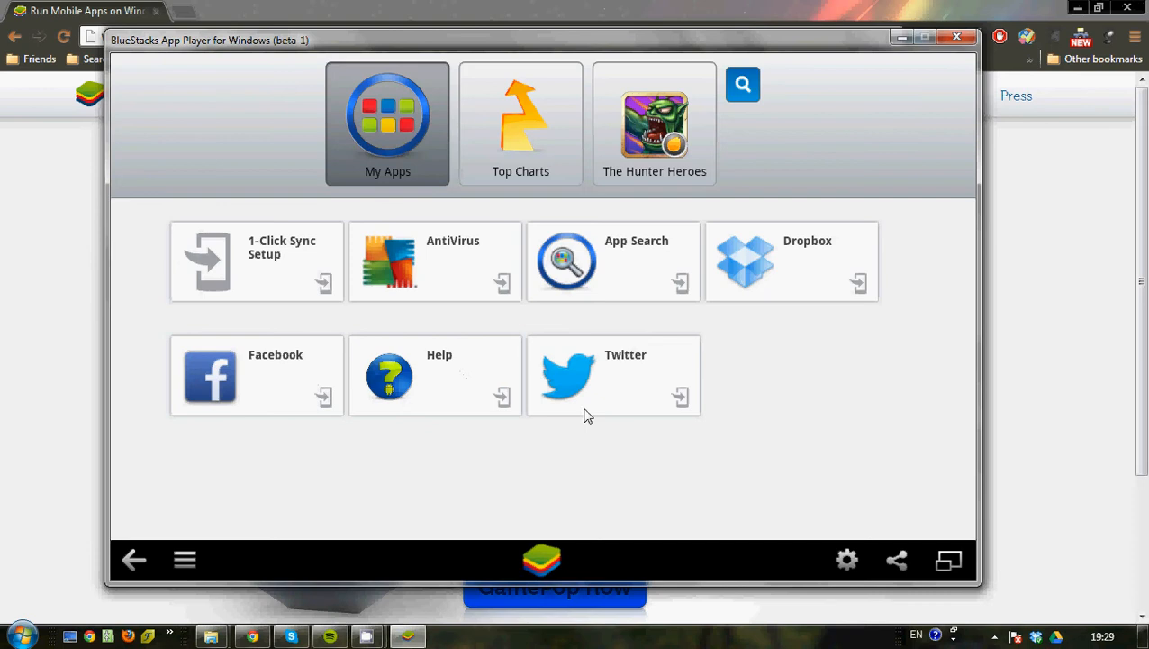
pyautogui.moveTo(984, 355)
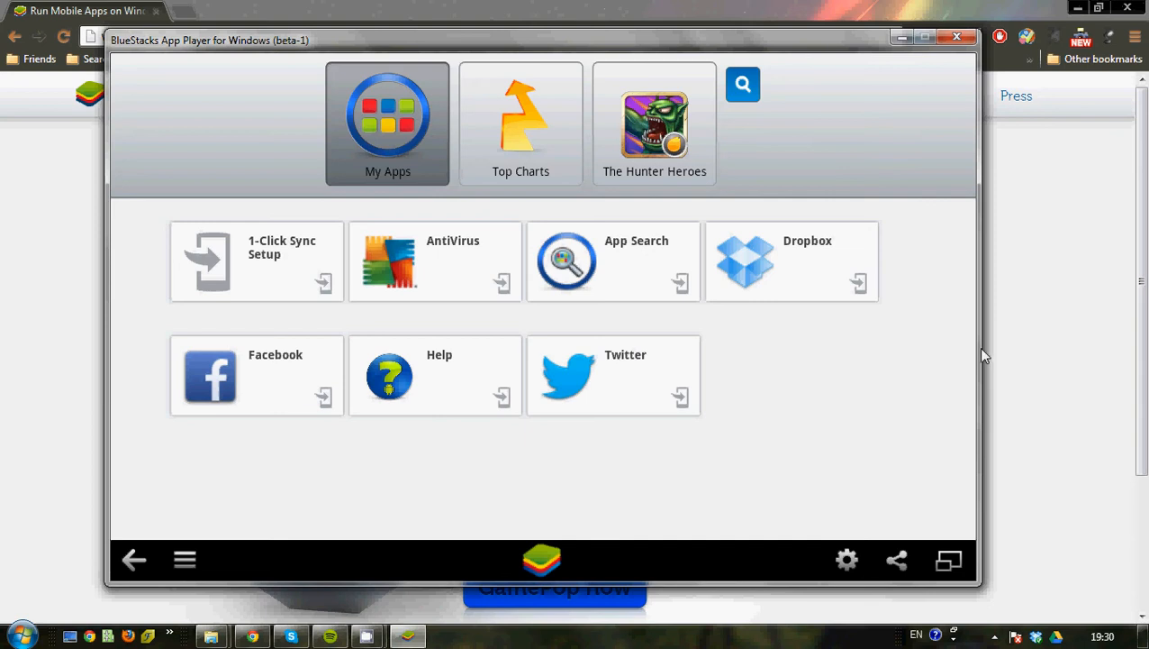
pyautogui.moveTo(822, 475)
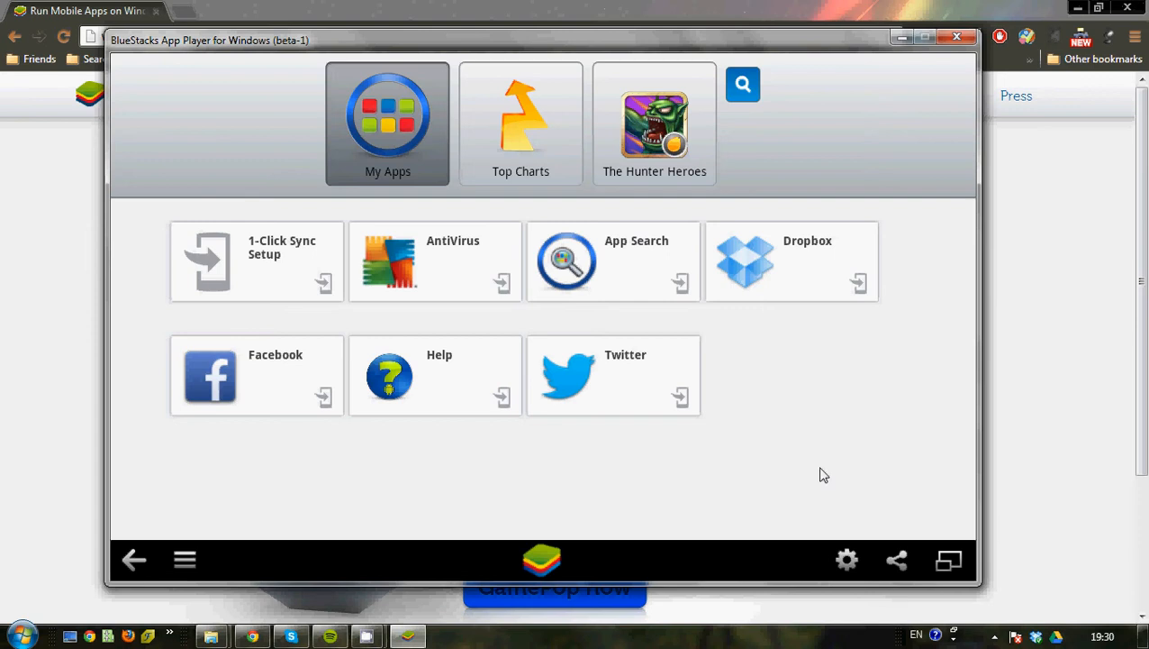
# Step: Open the Help tile on My Apps to load the BlueStacks Help Forum
pyautogui.click(435, 374)
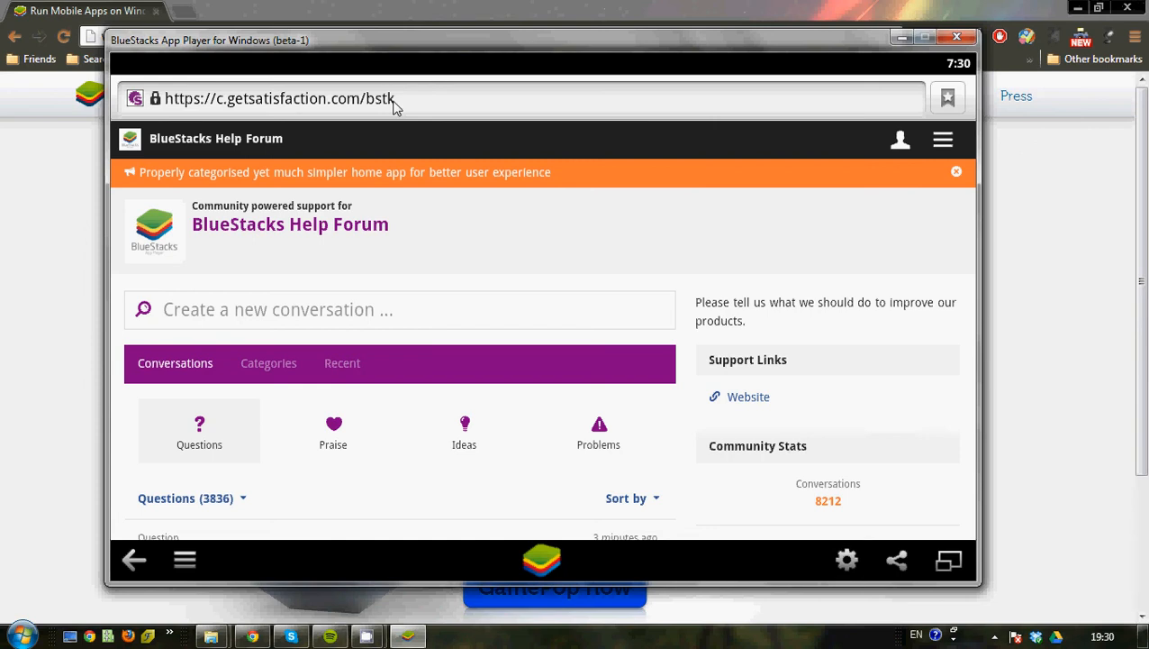
# Step: Enter 'play.google.com' in the built-in browser's address bar
pyautogui.write('play.google.c')
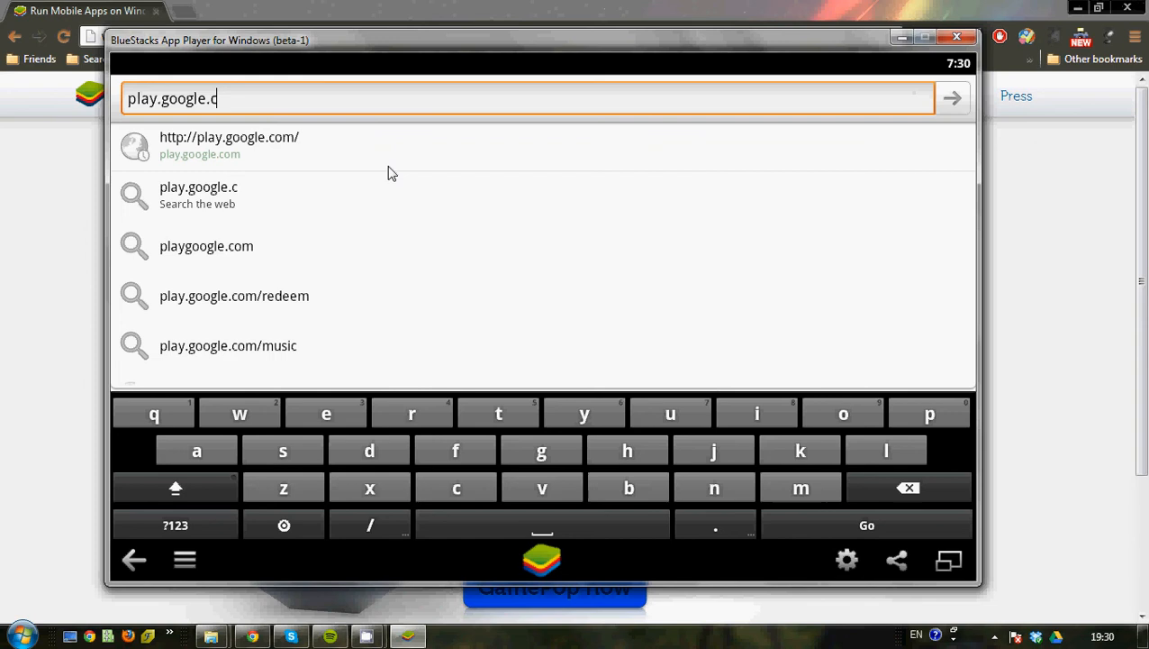
pyautogui.write('om')
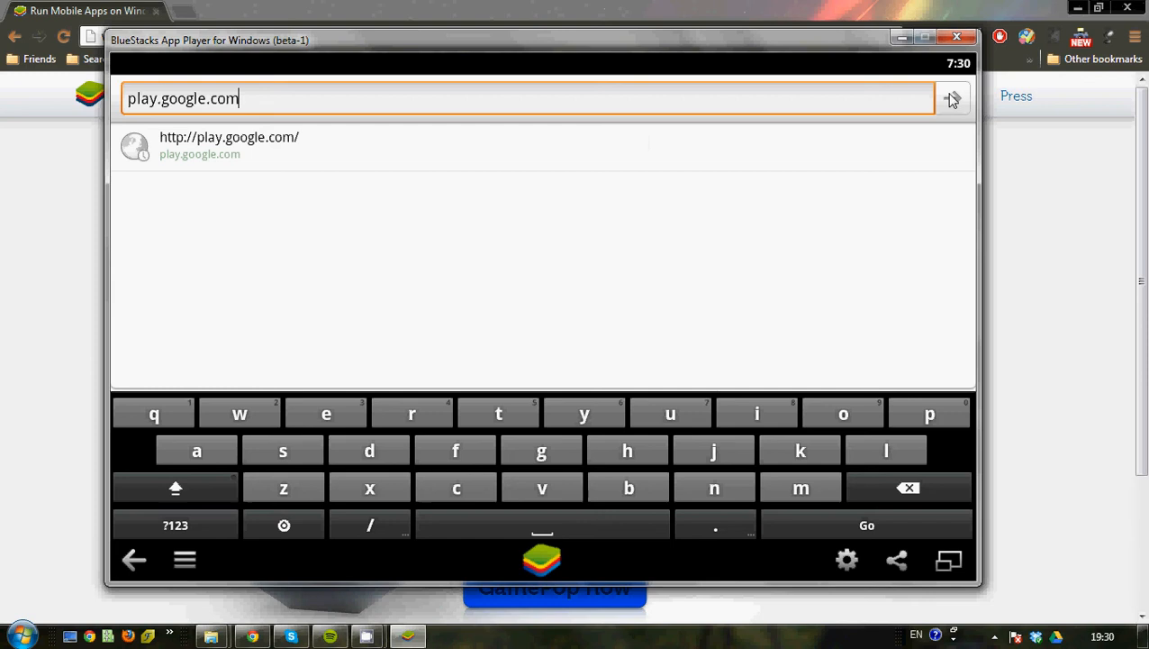
pyautogui.moveTo(633, 187)
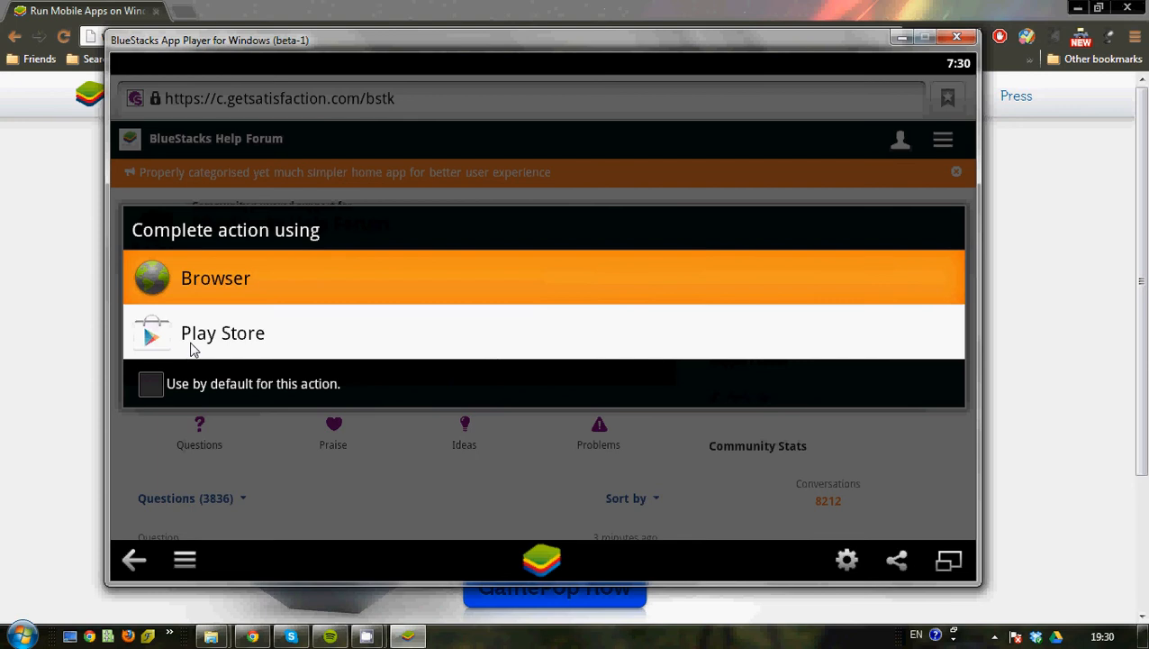
# Step: Choose Play Store to open the link, landing on the Apps home page
pyautogui.click(222, 332)
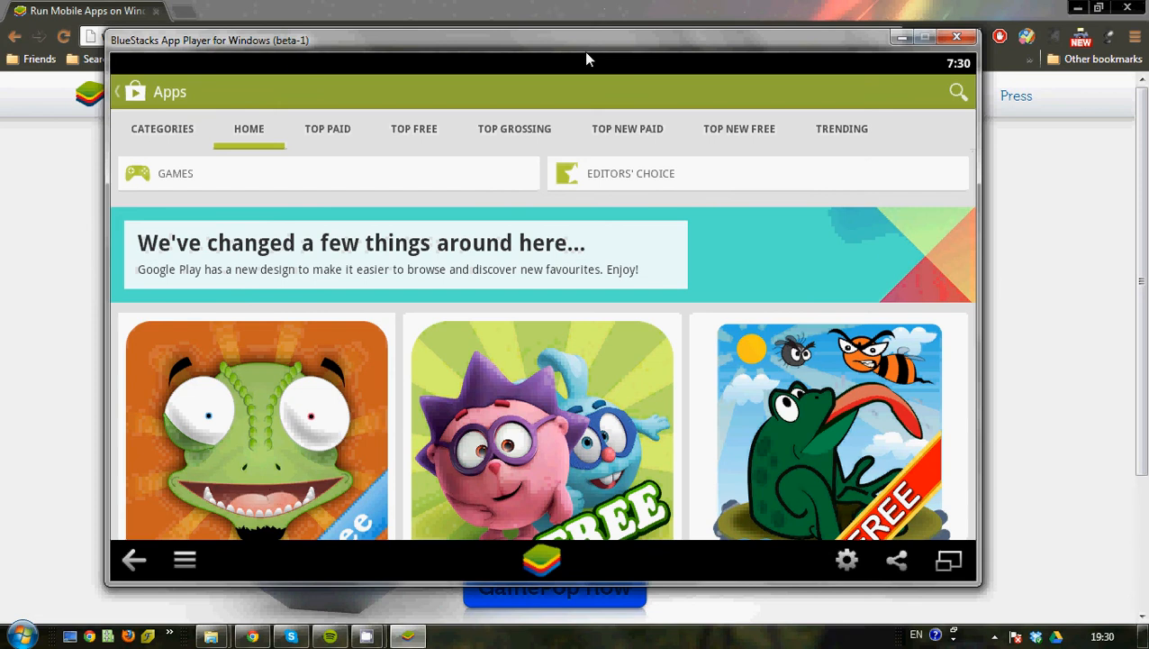
pyautogui.moveTo(624, 397)
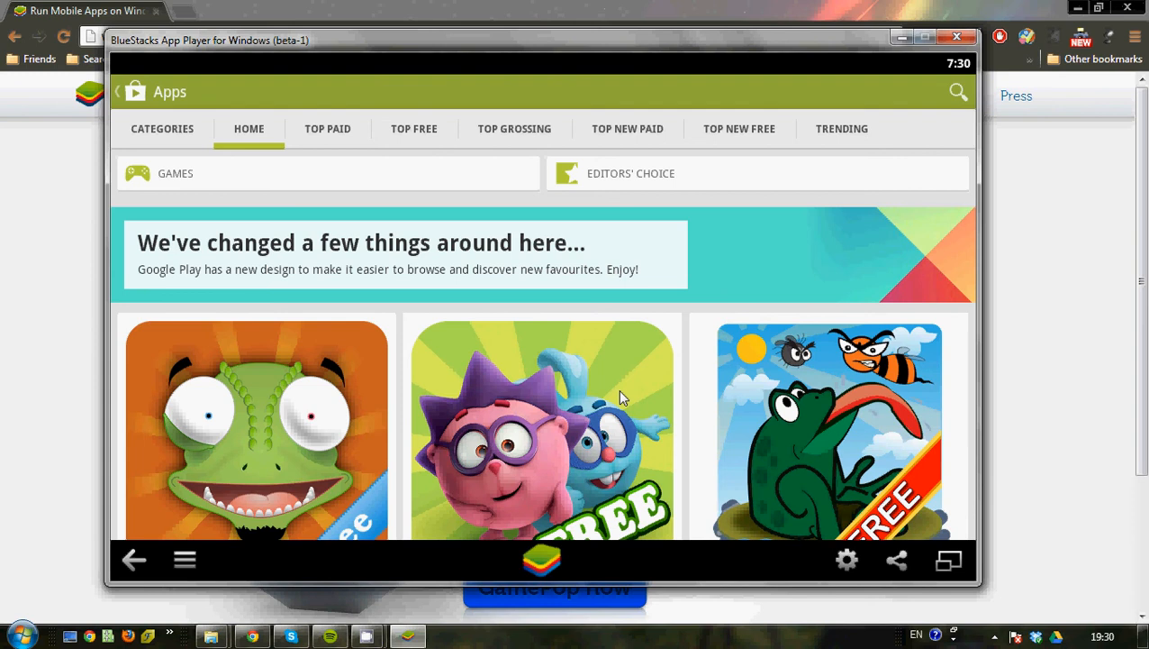
pyautogui.moveTo(491, 127)
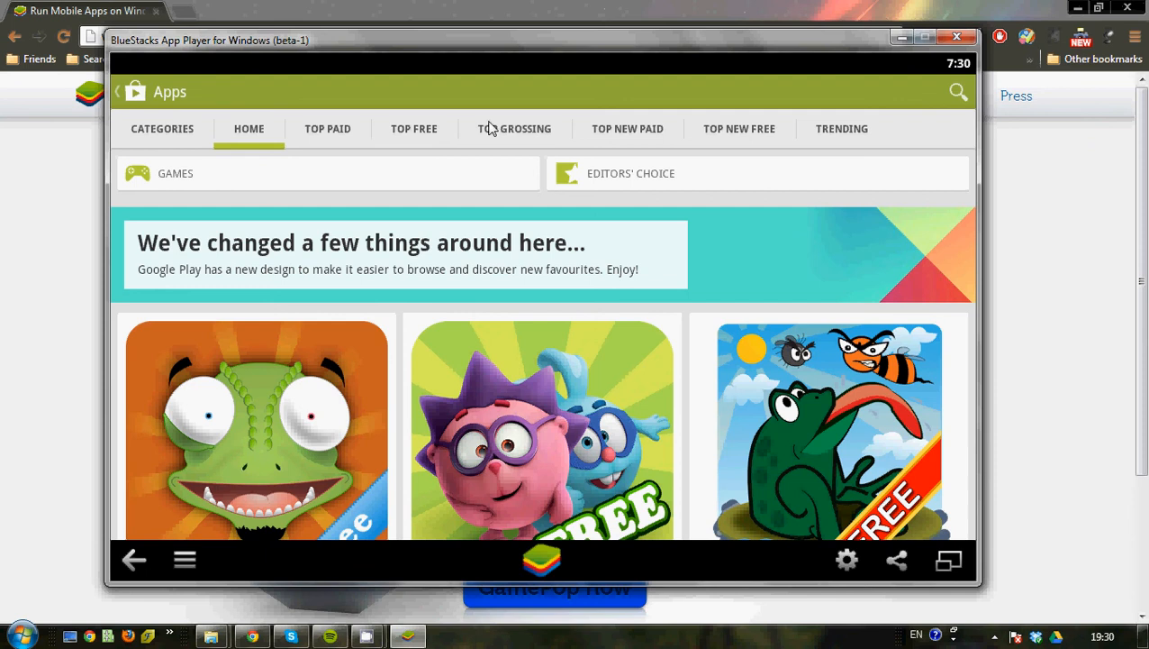
pyautogui.click(1016, 96)
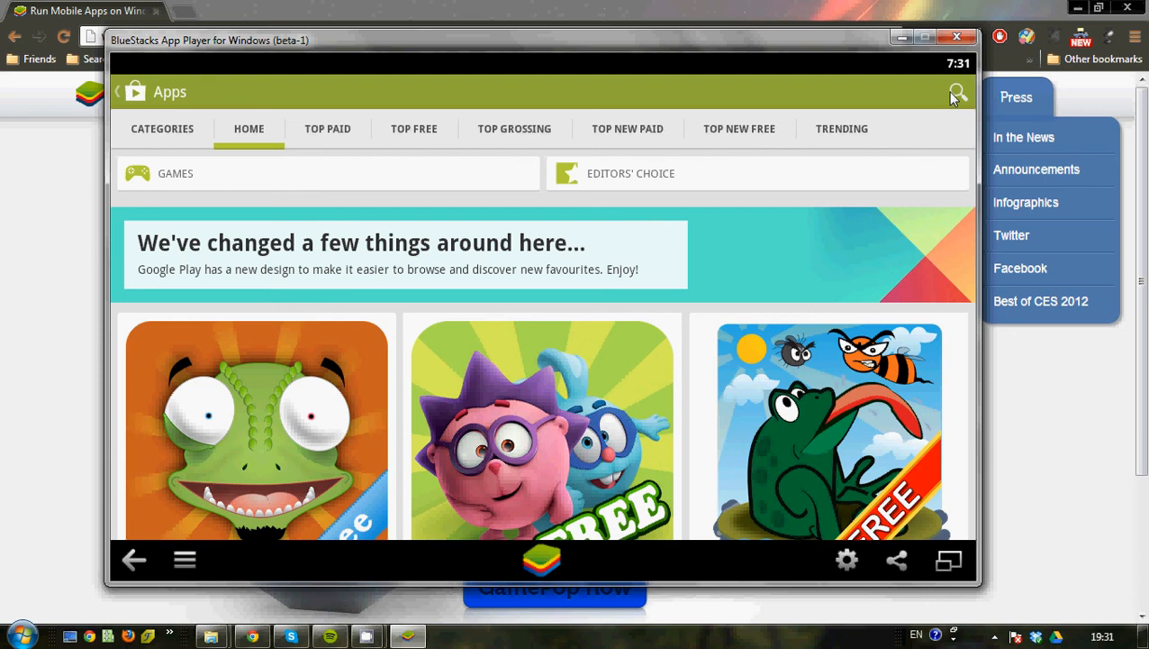
pyautogui.moveTo(959, 99)
pyautogui.write('butterfly lesbi')
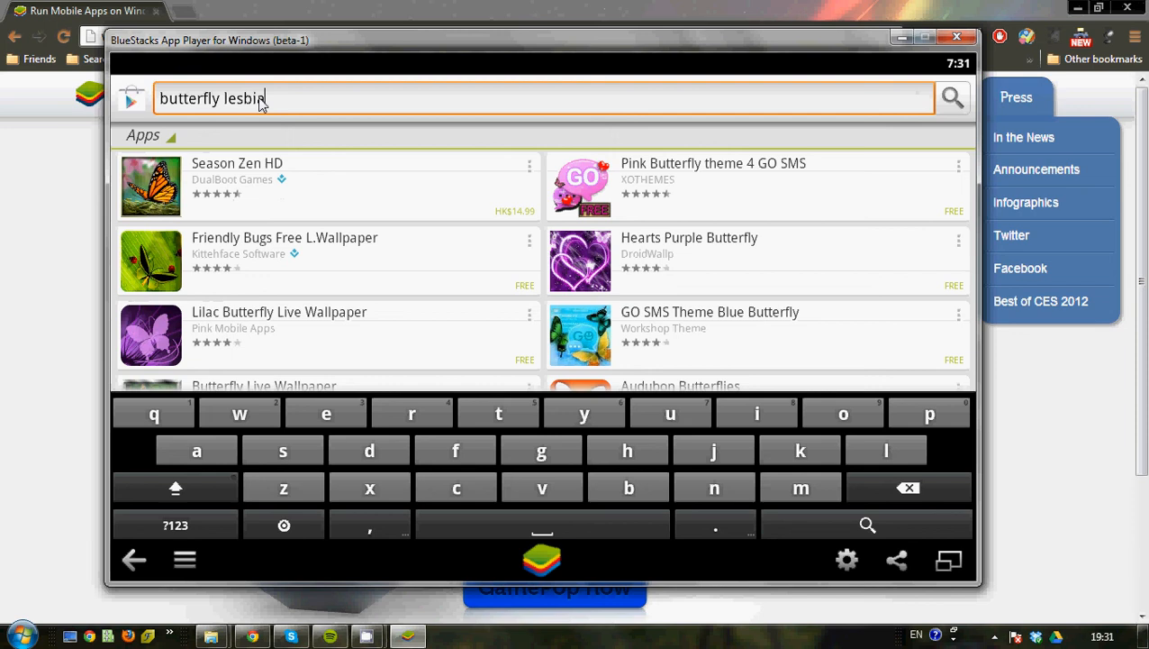
# Step: Search the Play Store for Butterfly and open the Red Soldier app's page
pyautogui.click(866, 525)
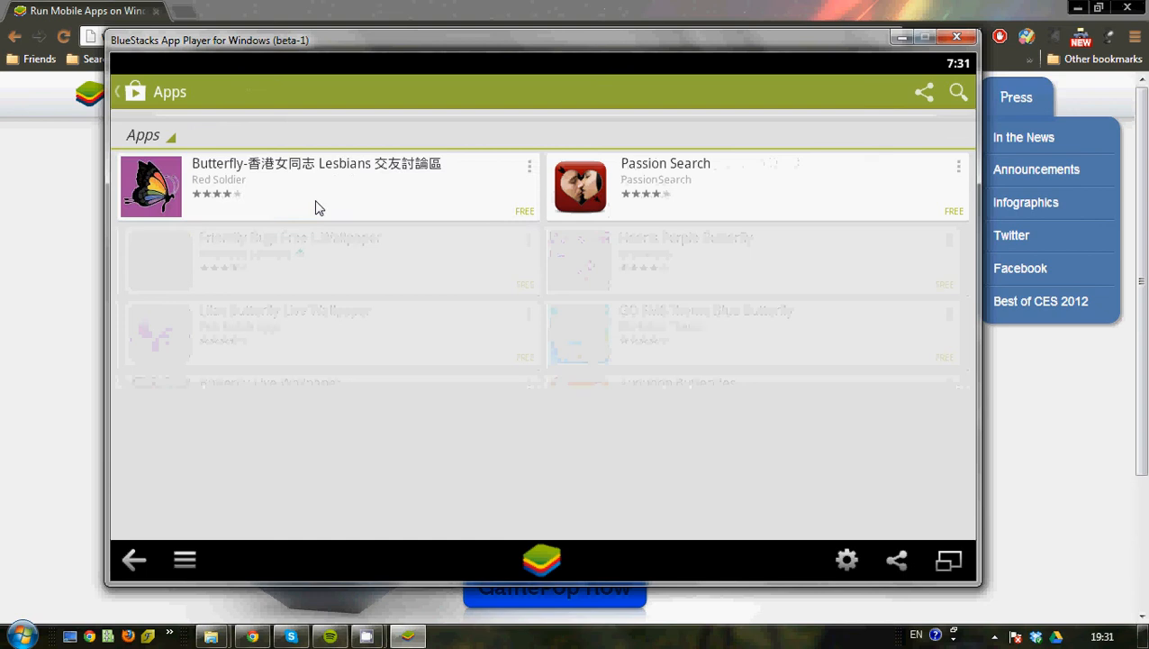
pyautogui.click(316, 185)
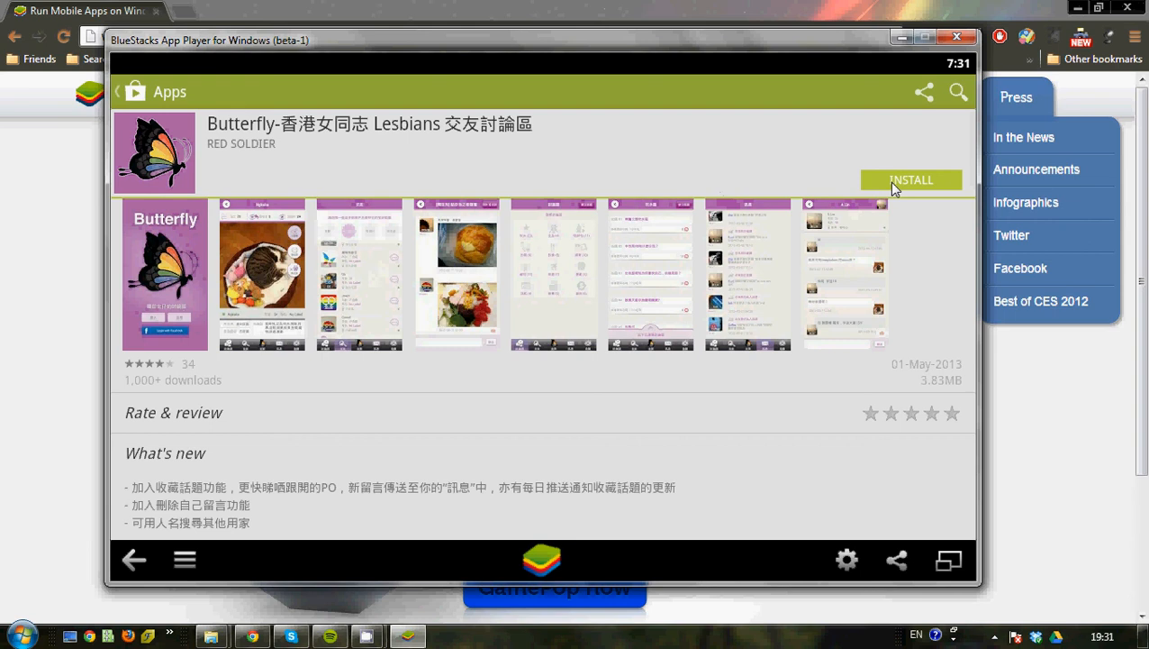
# Step: Install the Butterfly app, then open it to its sign-in screen
pyautogui.click(911, 179)
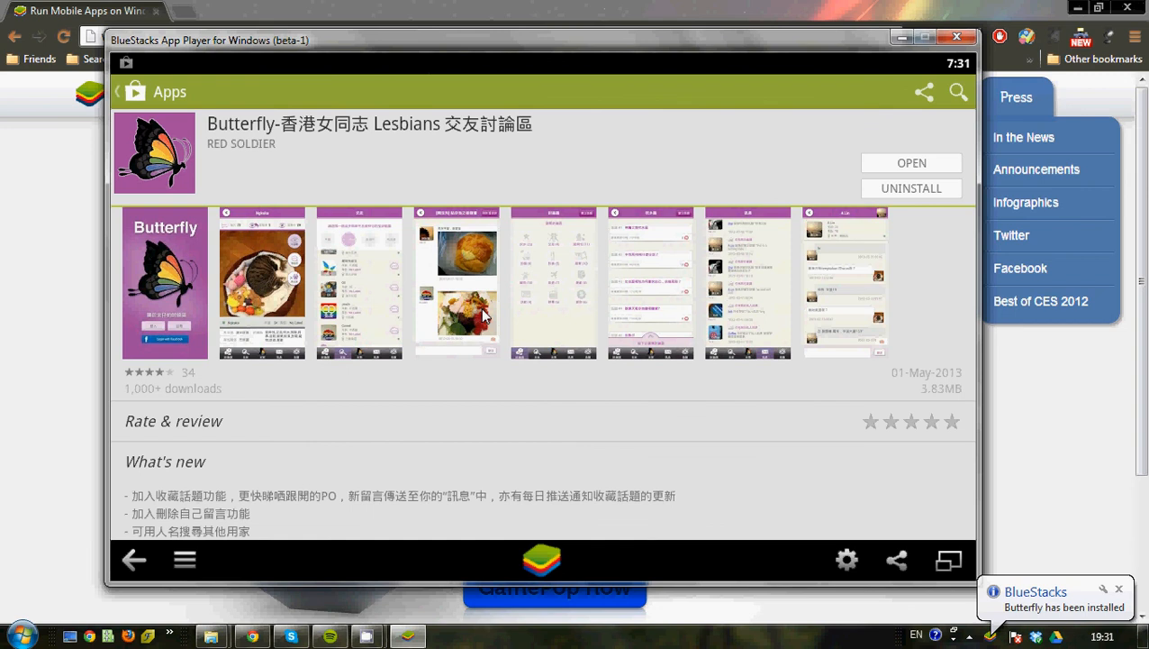
pyautogui.click(133, 558)
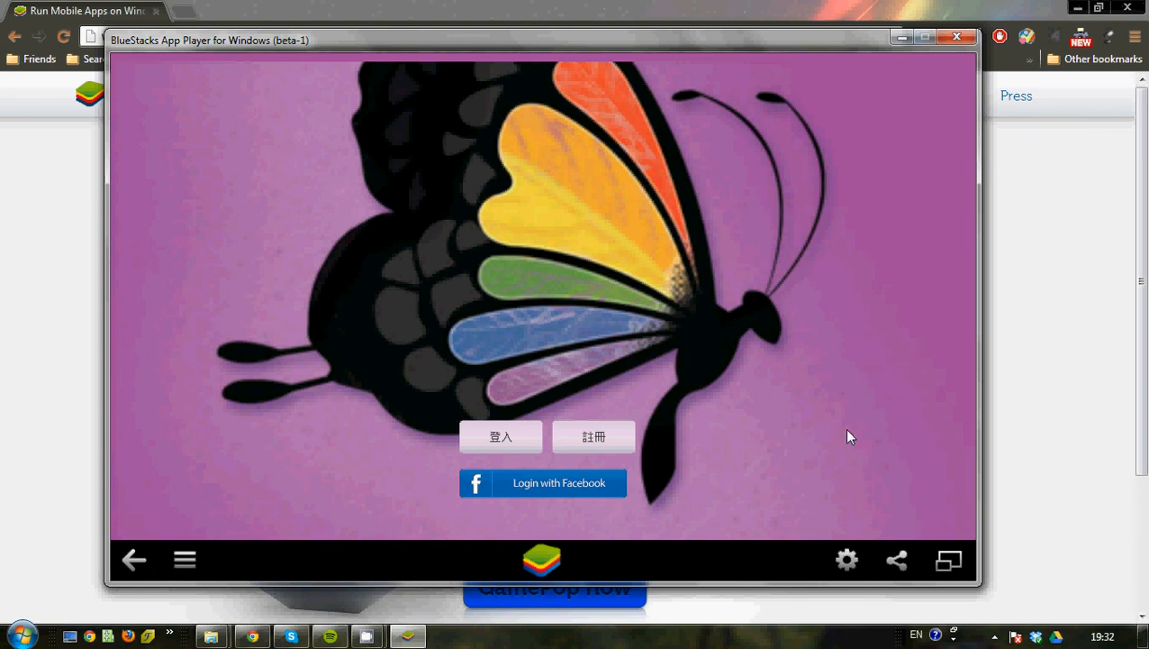
pyautogui.moveTo(740, 531)
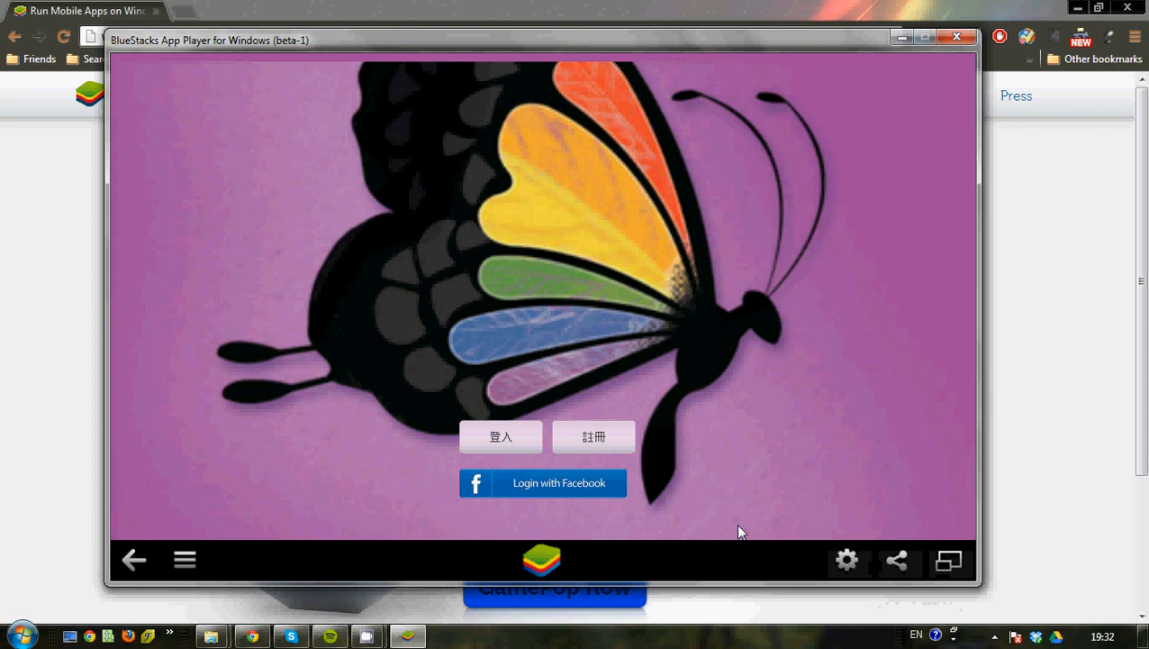
pyautogui.moveTo(442, 510)
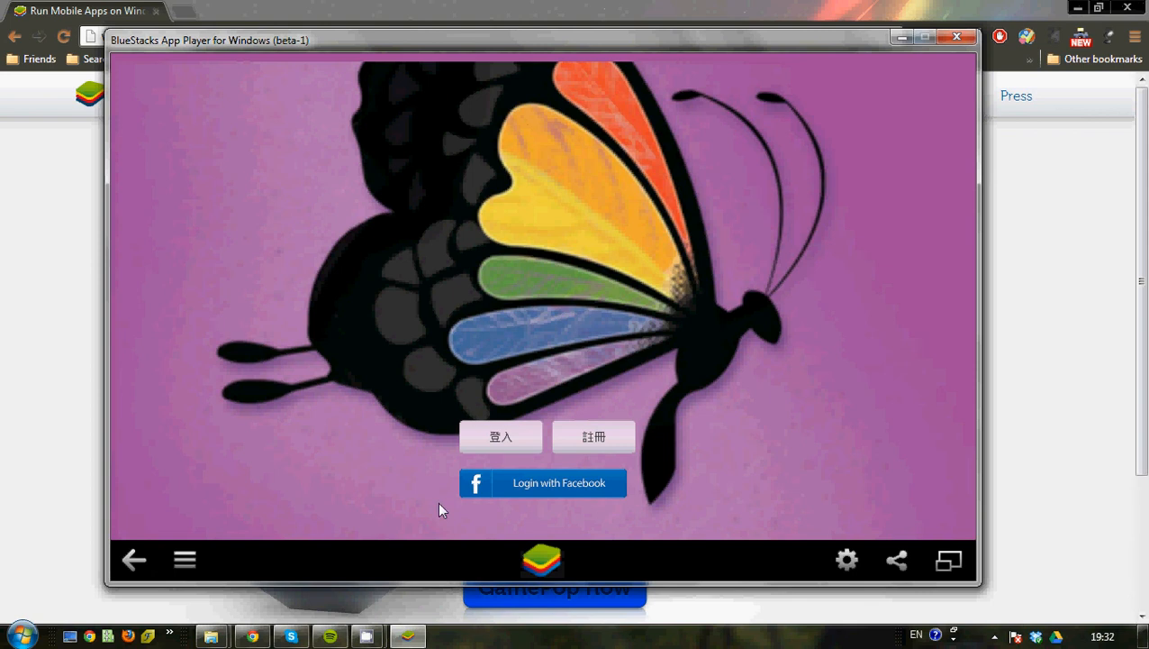
# Step: Open the BlueStacks Settings gear to show Accounts & sync with one Google account
pyautogui.click(847, 560)
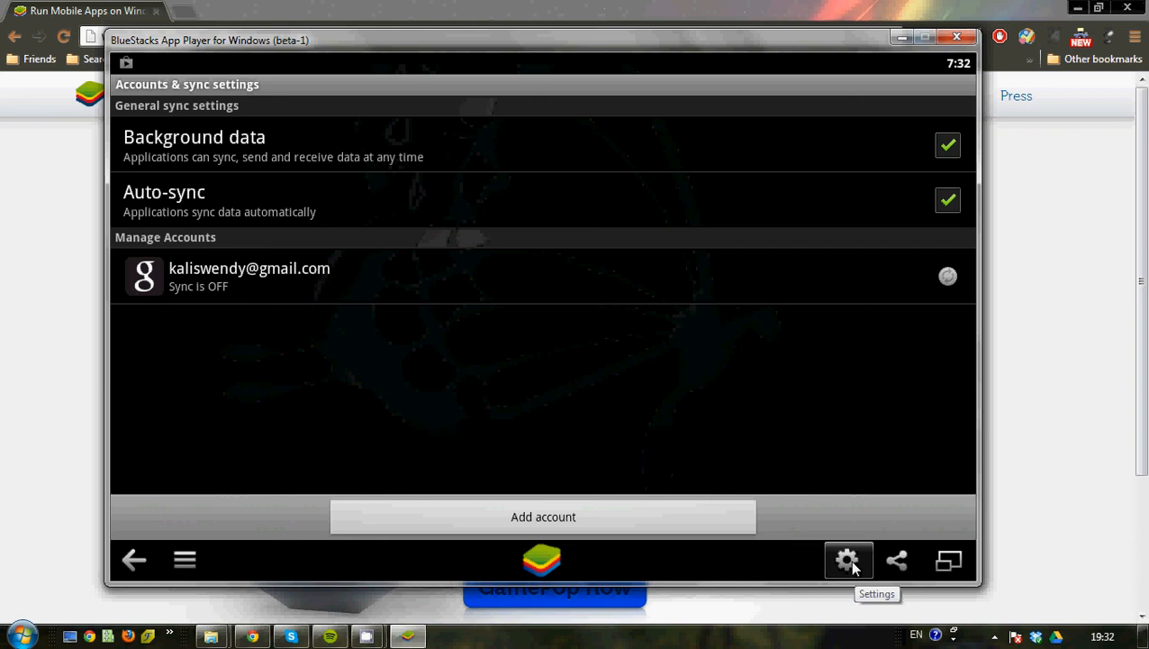
# Step: Keep Butterfly set to Tablet in Change App Size and confirm with Done
pyautogui.click(848, 559)
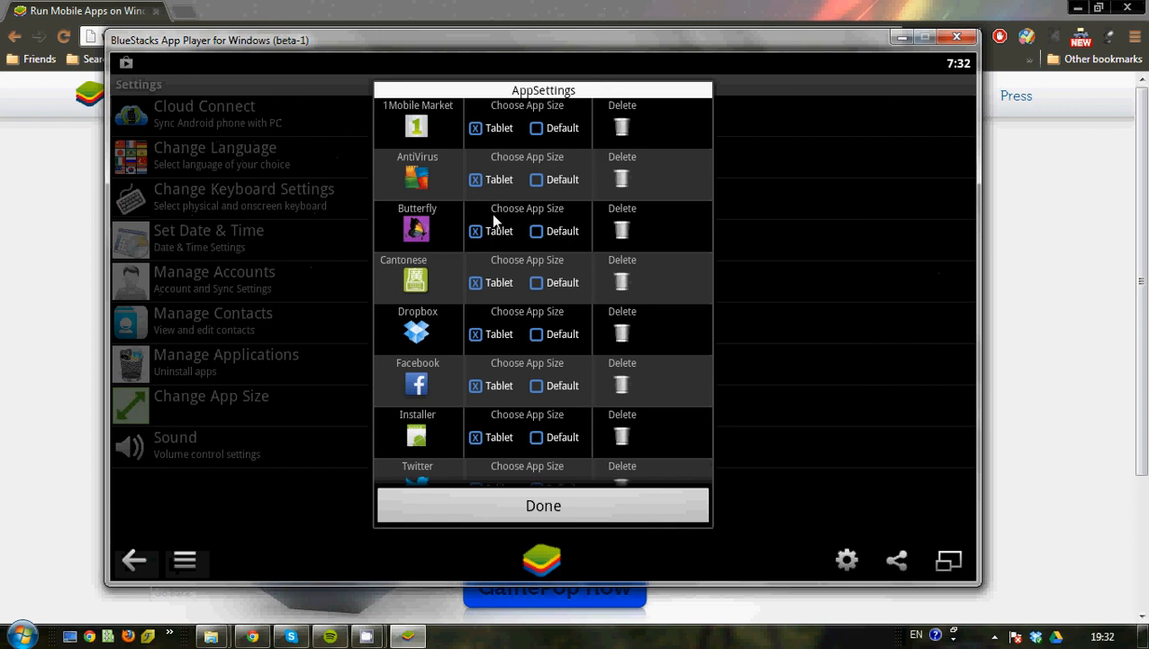
pyautogui.moveTo(481, 480)
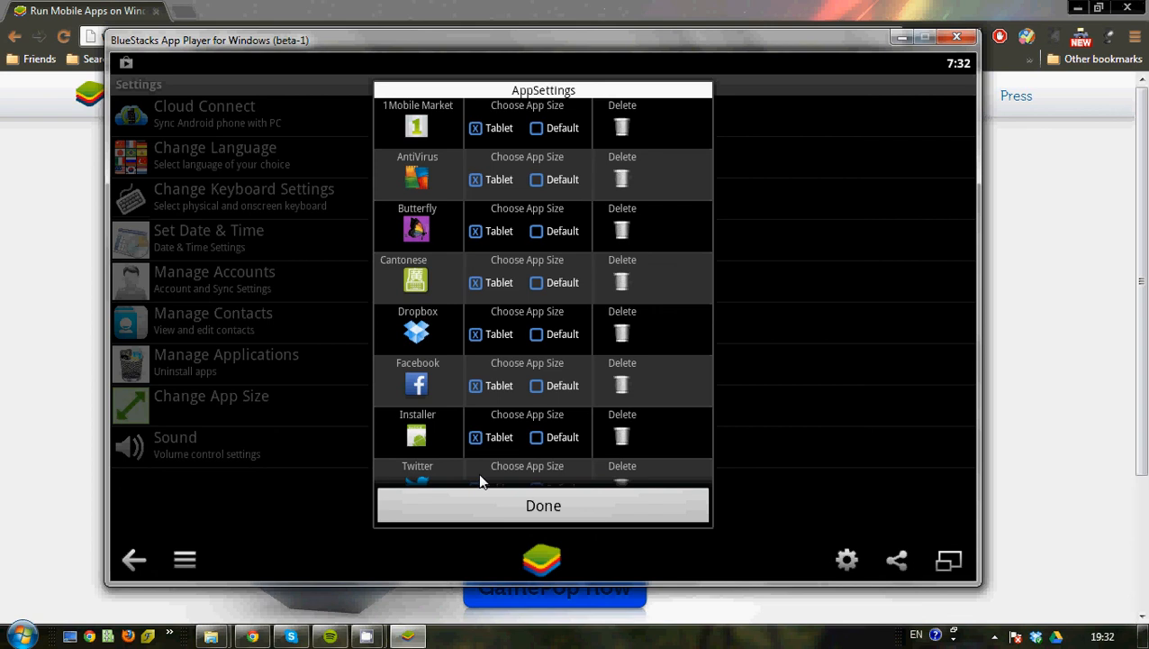
pyautogui.click(536, 231)
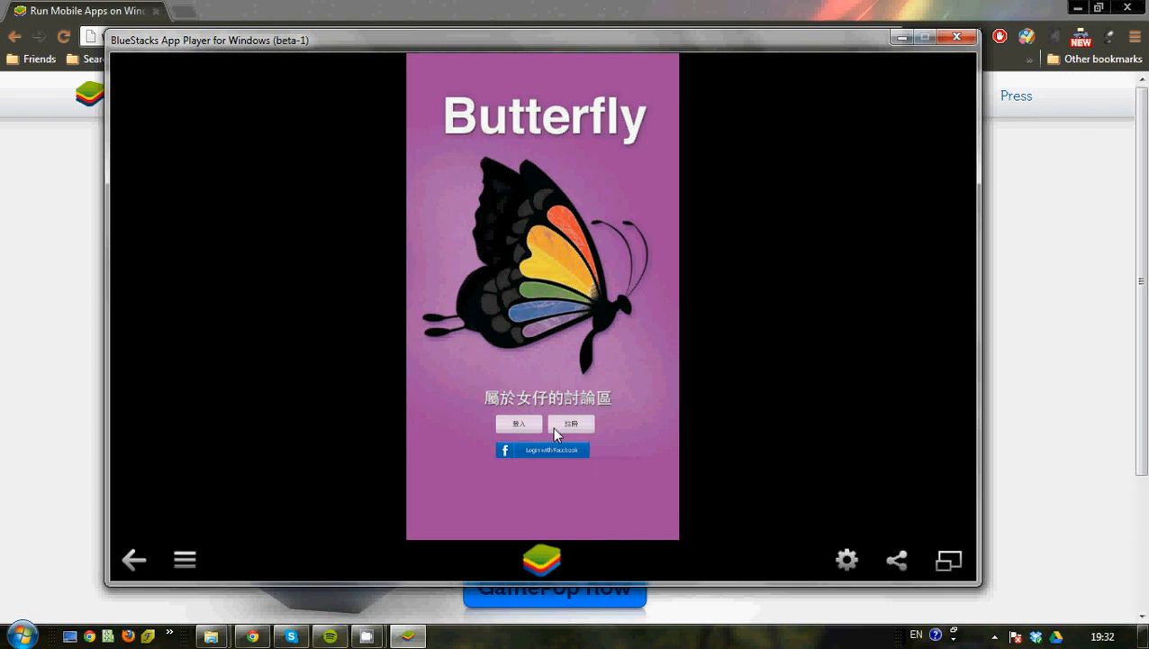
pyautogui.moveTo(847, 560)
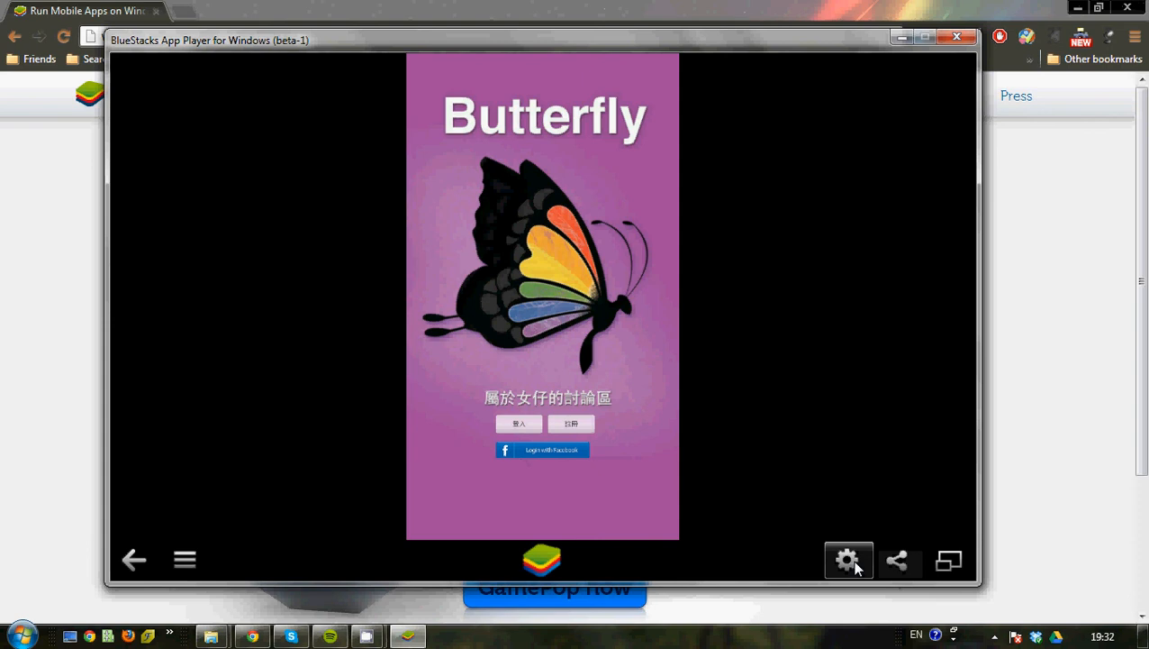
# Step: Reopen Settings, then go back so Butterfly shows its full-width landscape sign-in screen
pyautogui.click(847, 560)
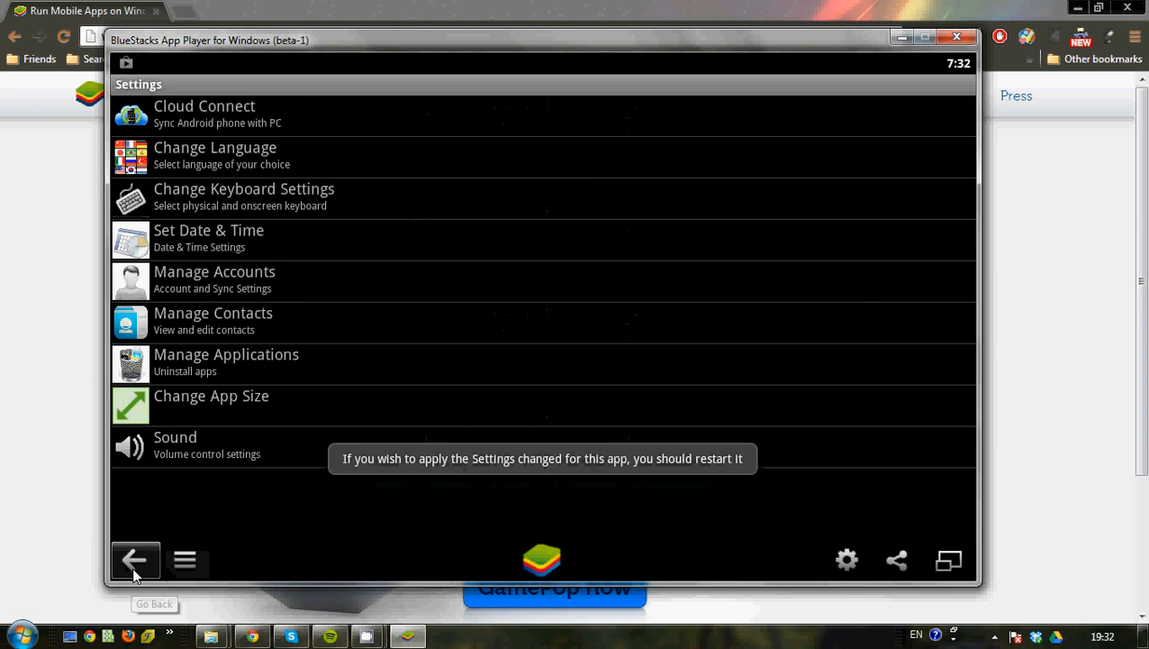
pyautogui.click(134, 559)
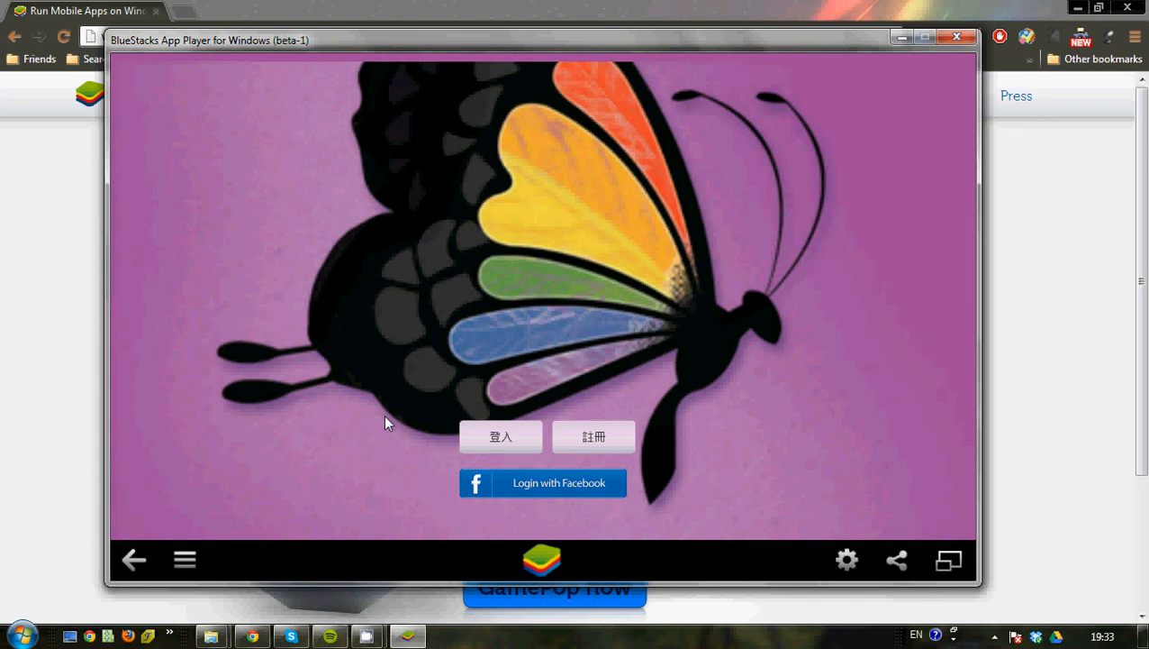
pyautogui.moveTo(627, 72)
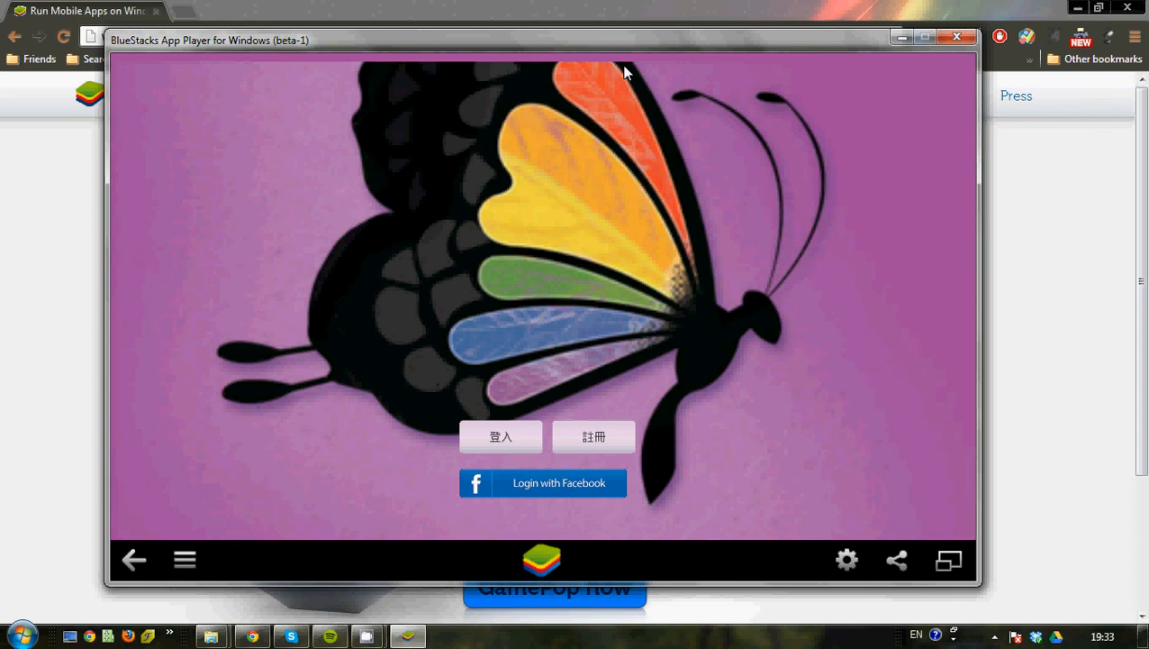